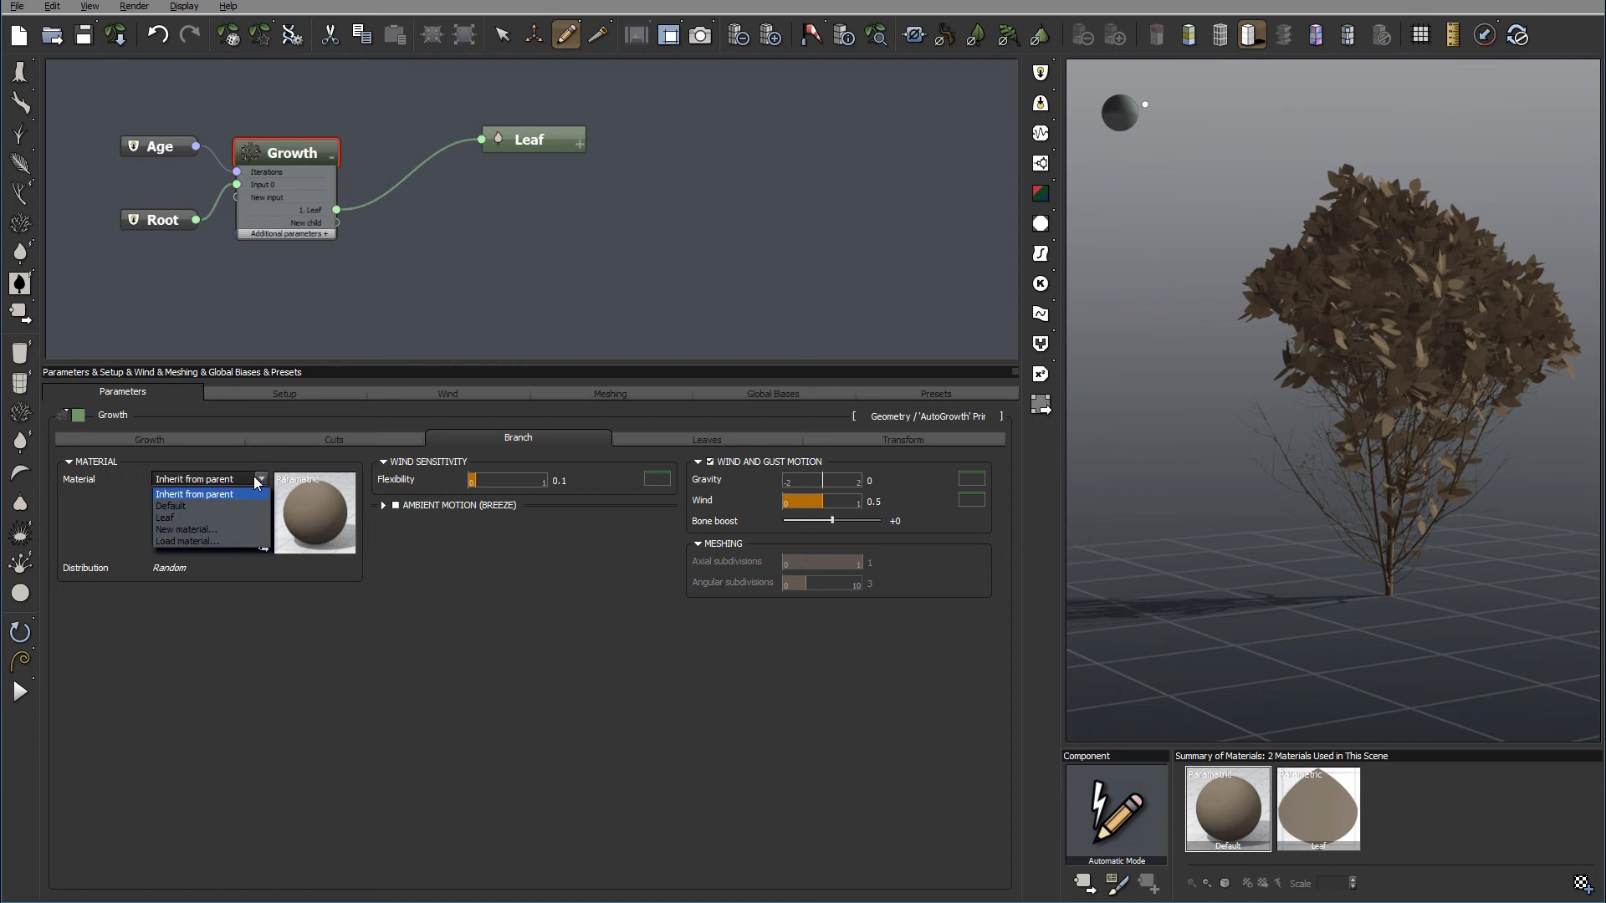
Lower the Growth node's leaf Presence slider to 0.37 for sparser foliage.
click(194, 493)
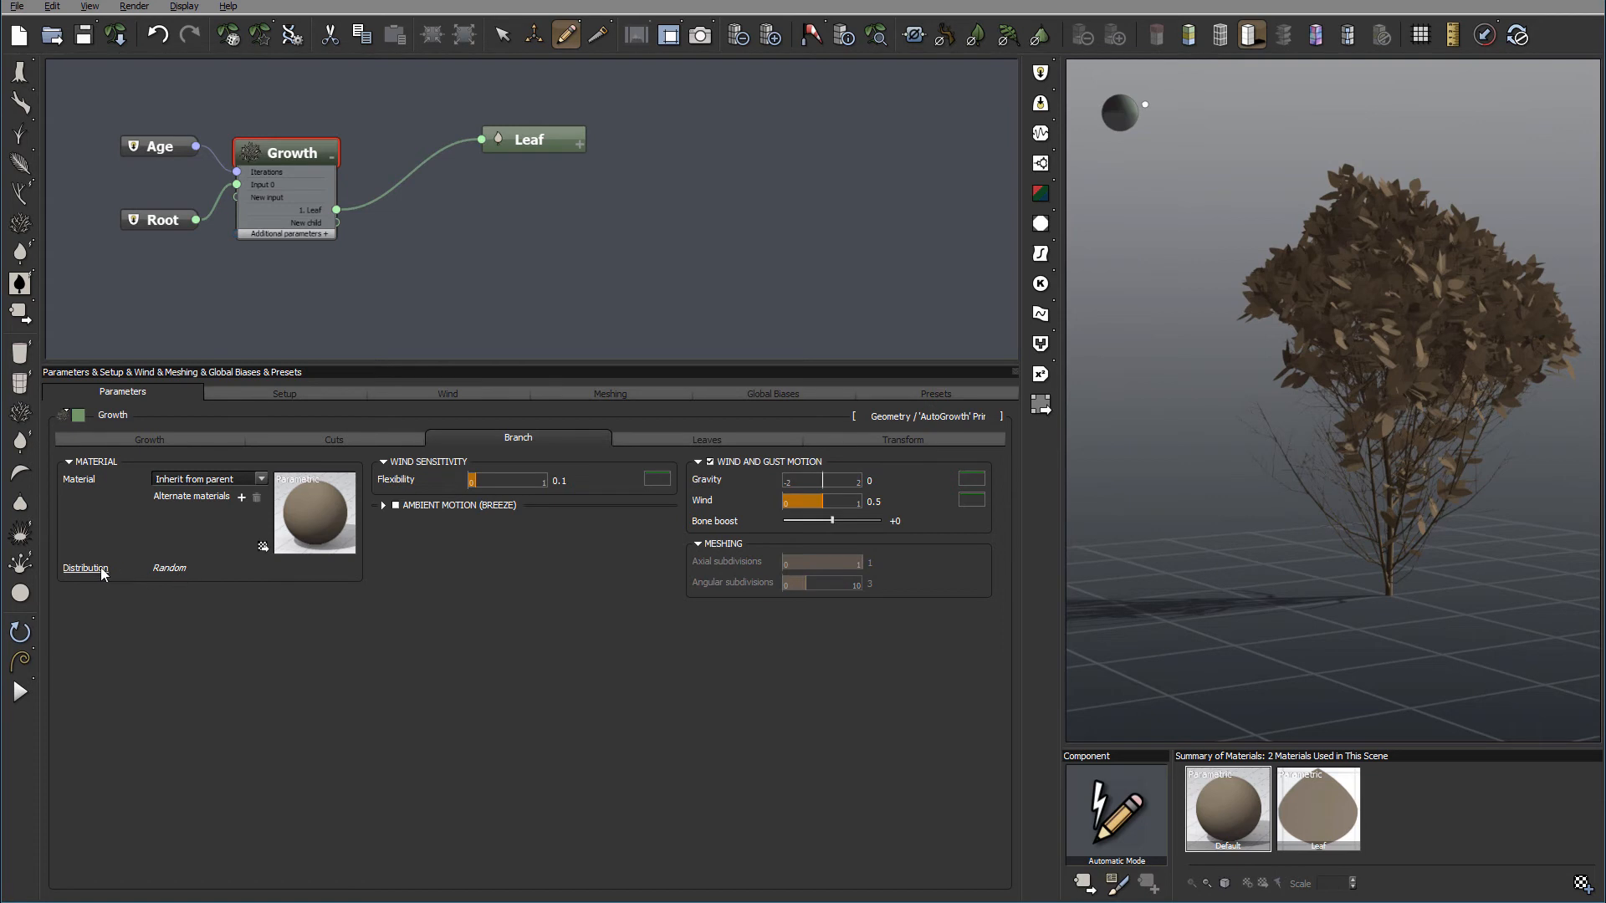
right_click(86, 567)
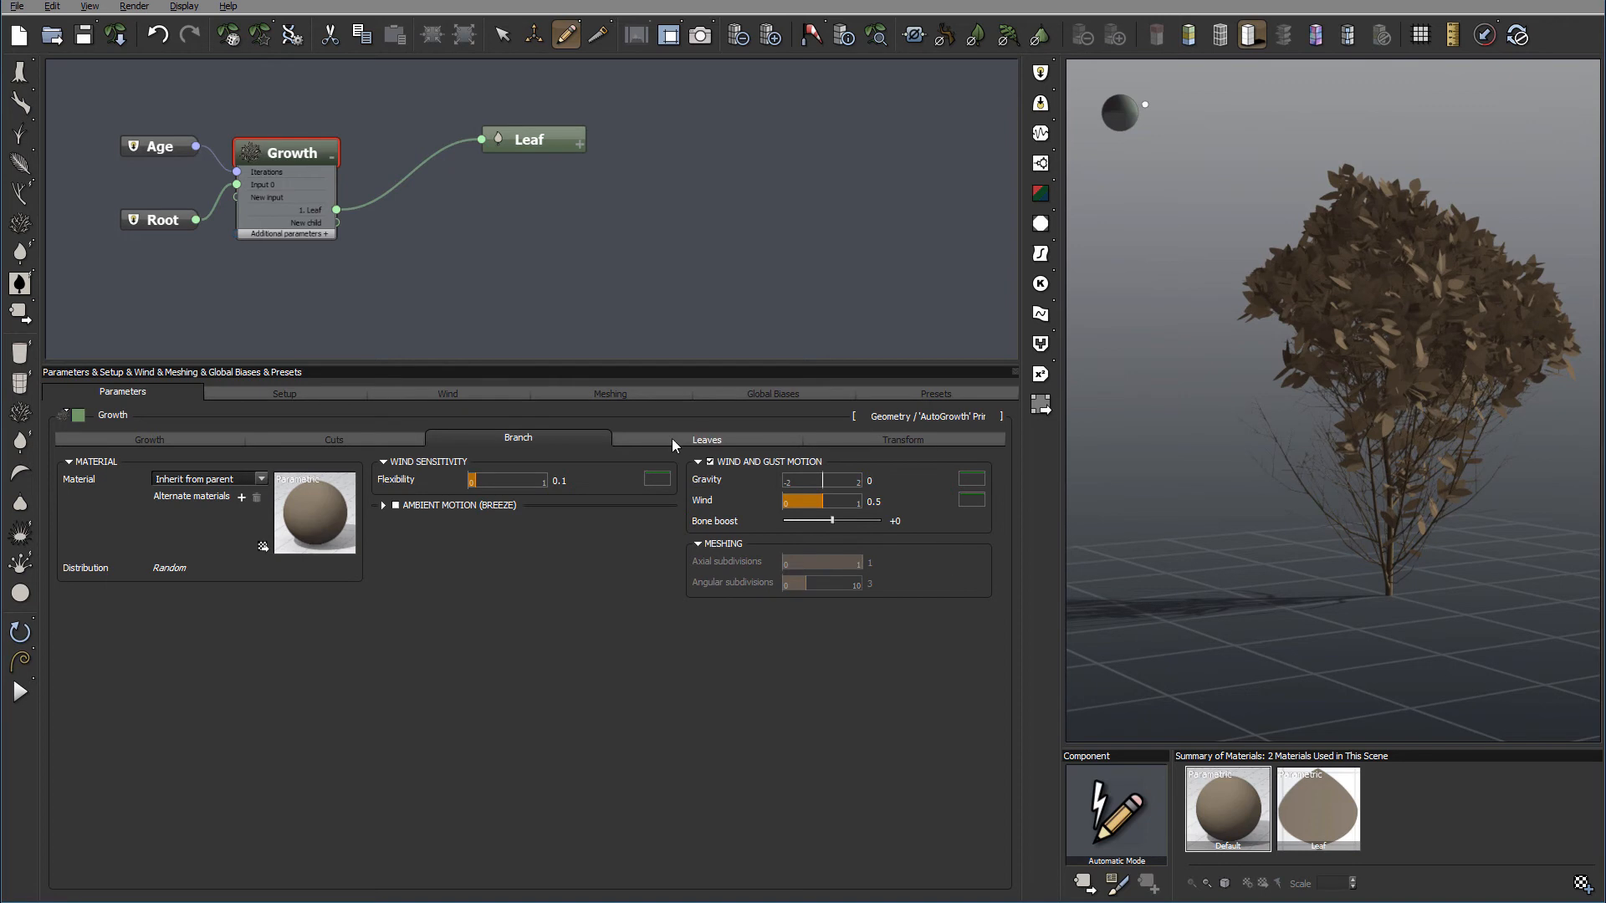
click(706, 440)
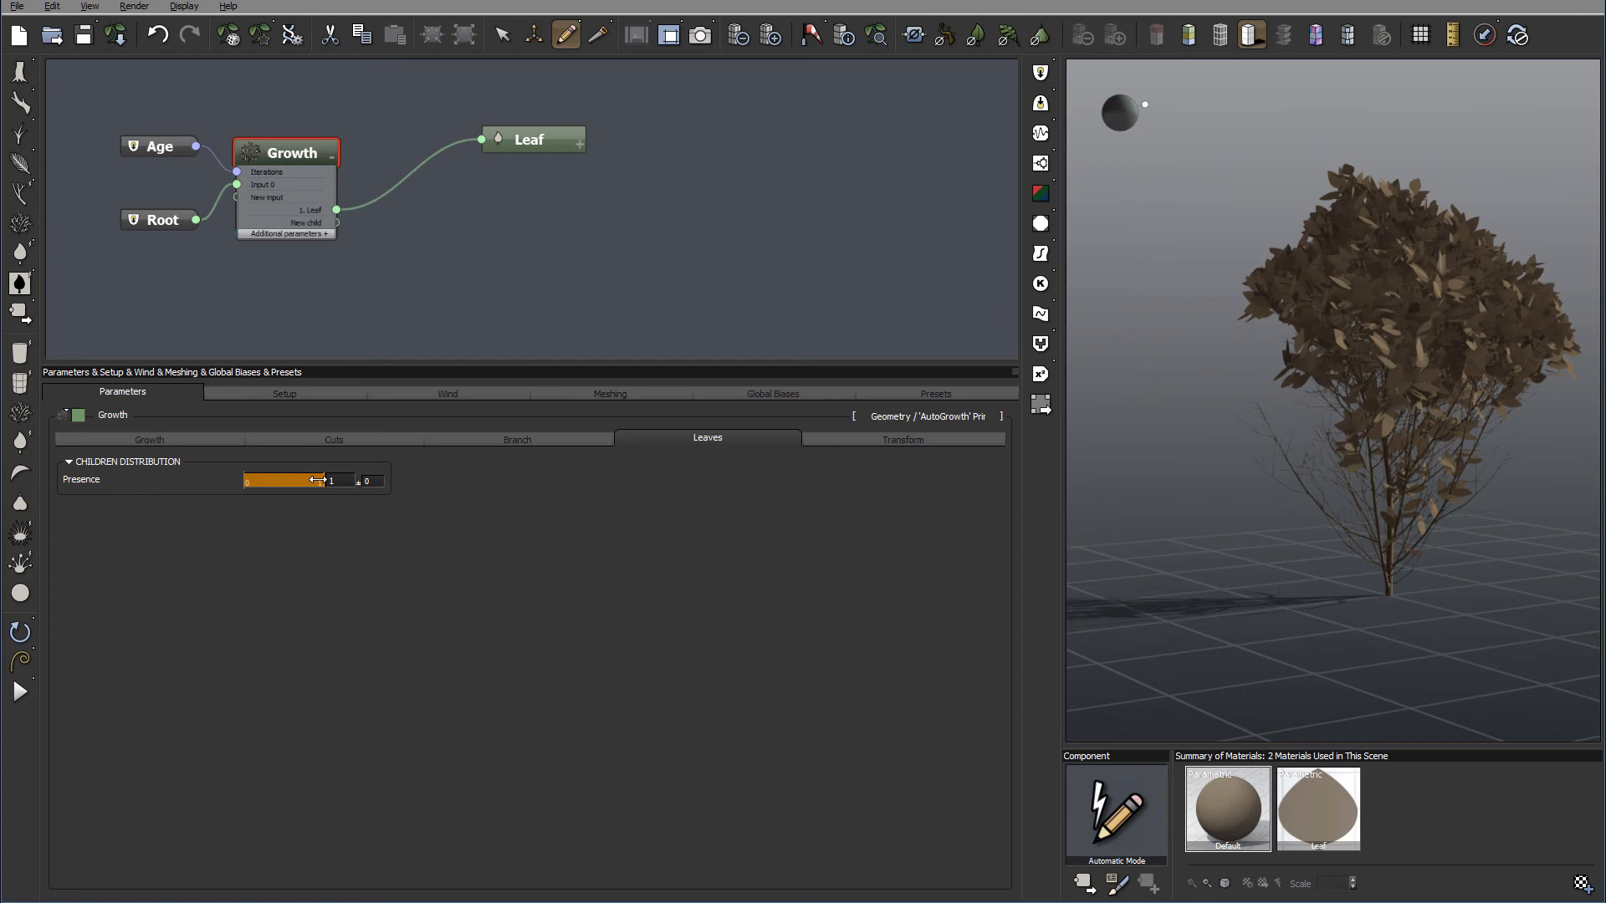
drag(318, 480, 276, 480)
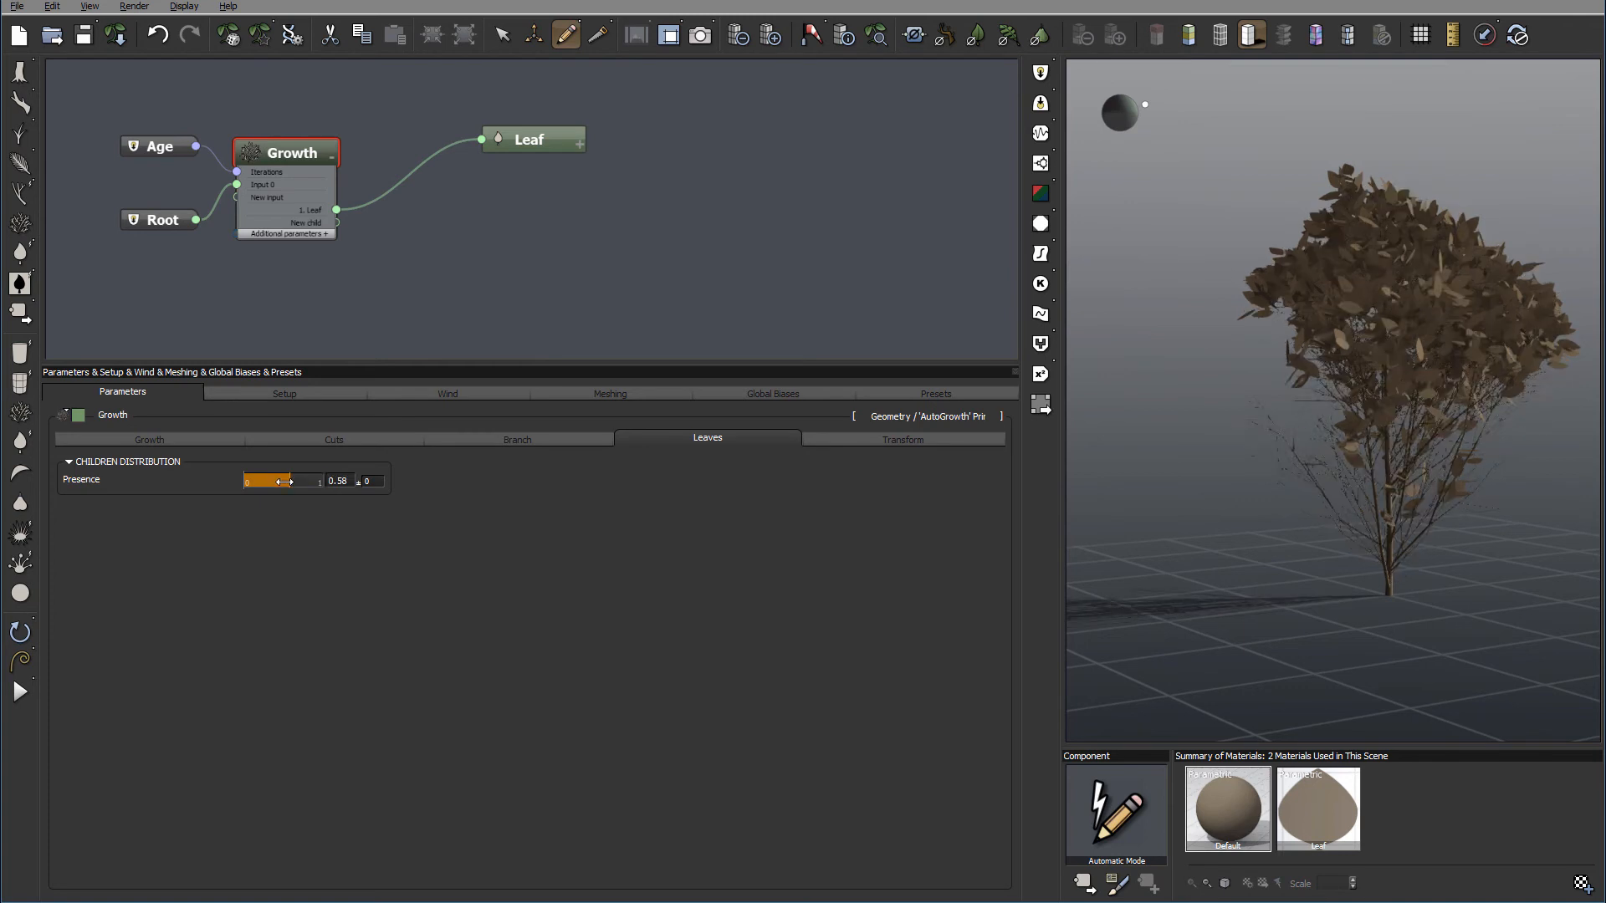
drag(303, 480, 271, 480)
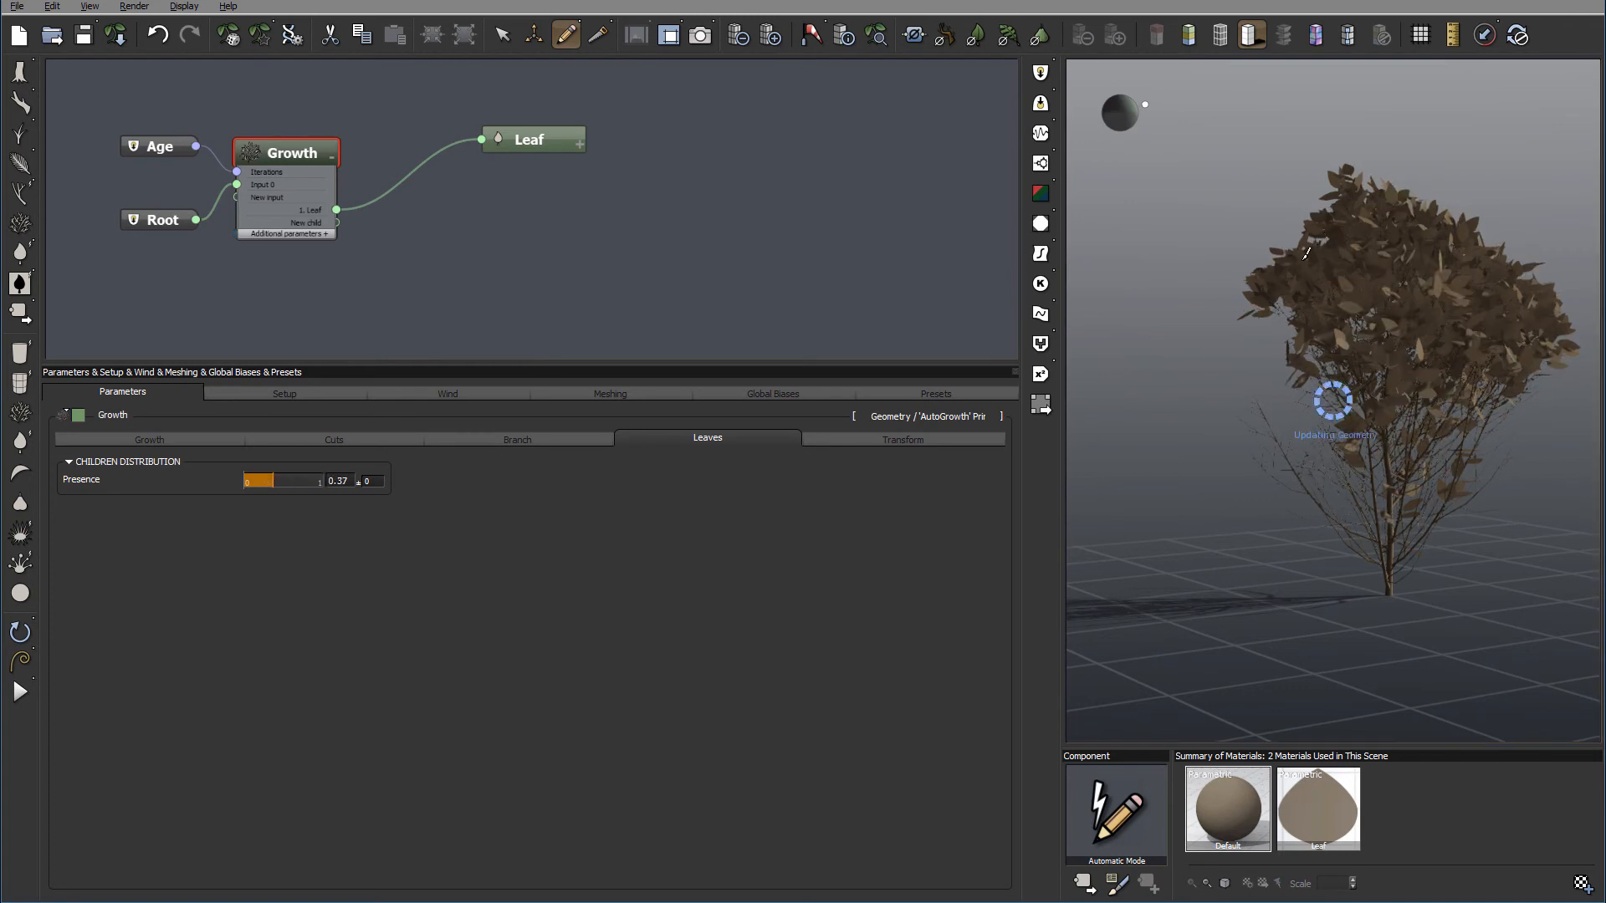
click(531, 139)
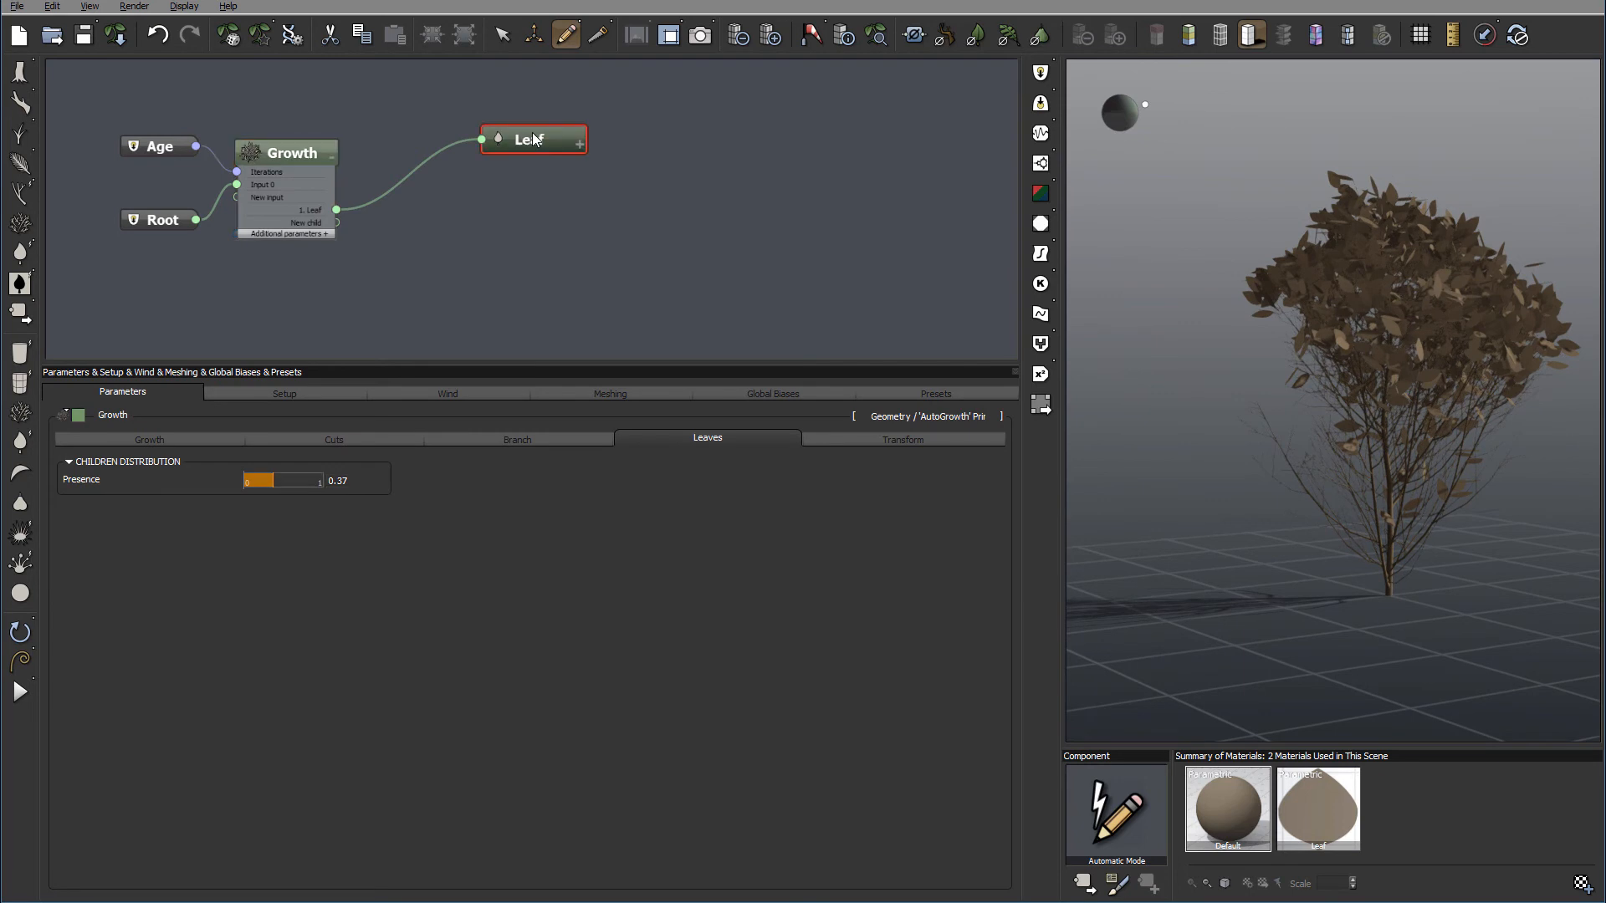
Show the Leaf node's geometry, material and colour shift parameters.
click(532, 139)
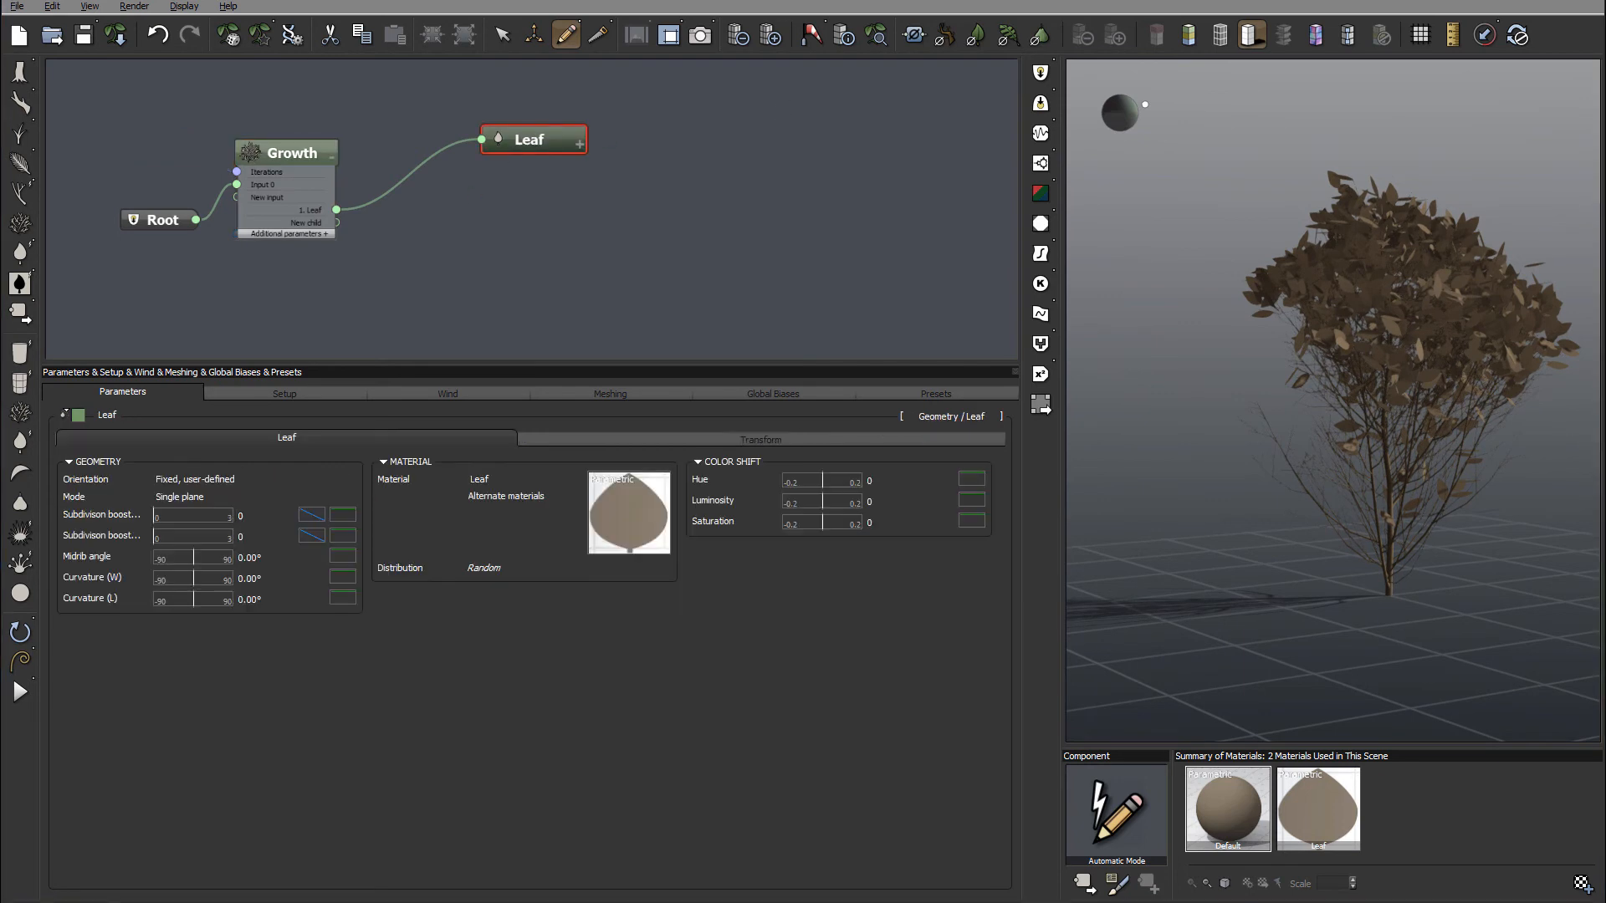
mouse_move(161, 480)
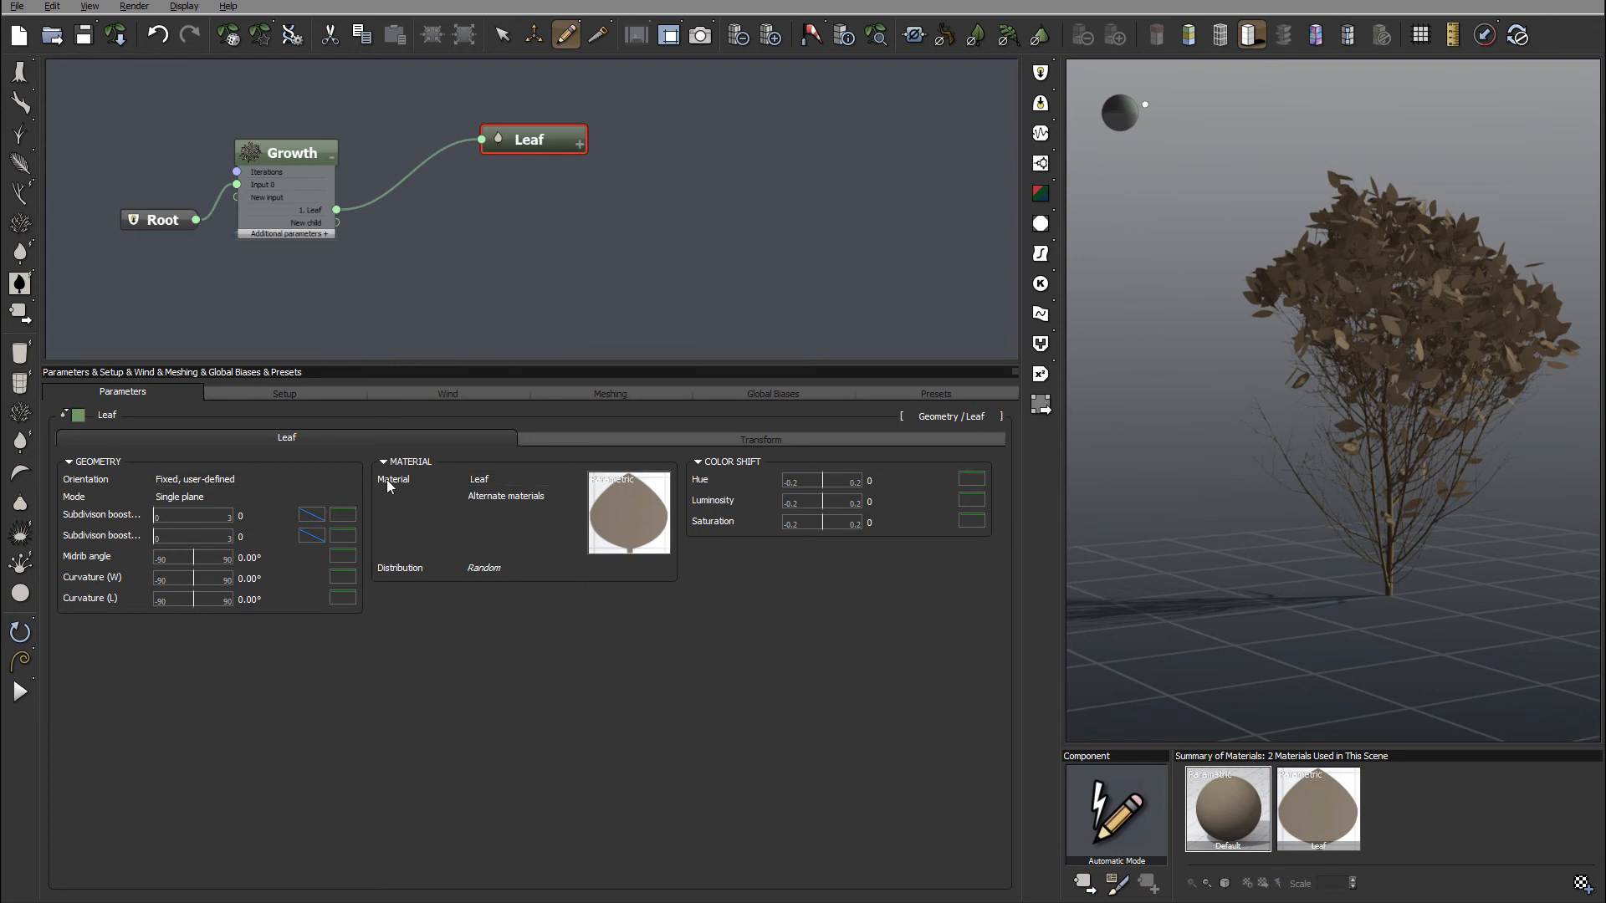
mouse_move(1240, 307)
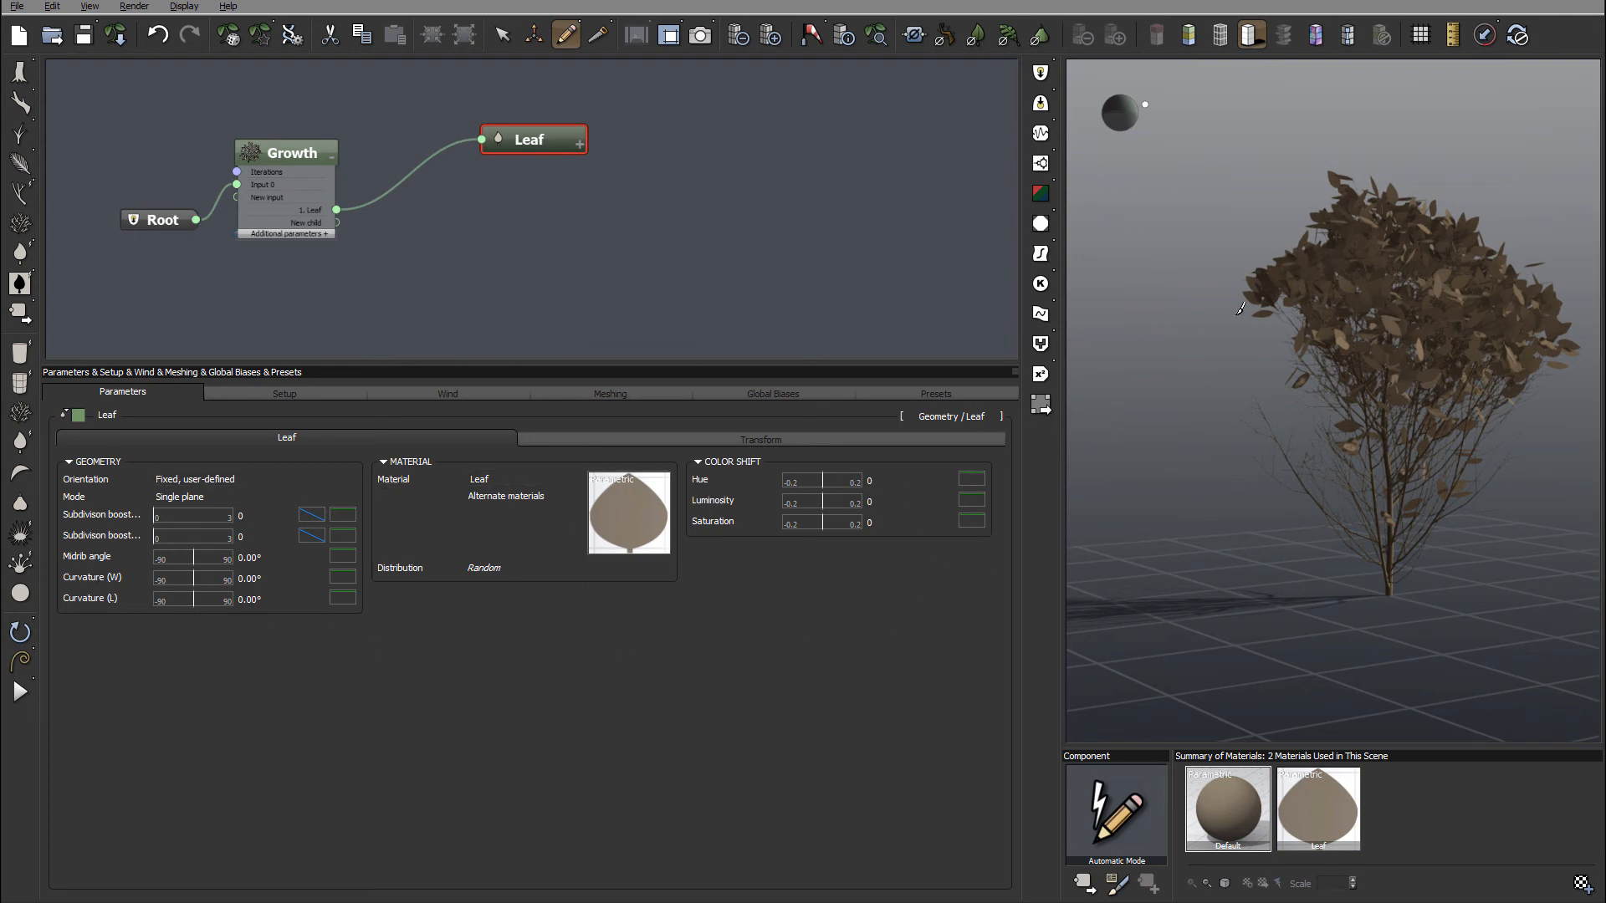
mouse_move(1390, 259)
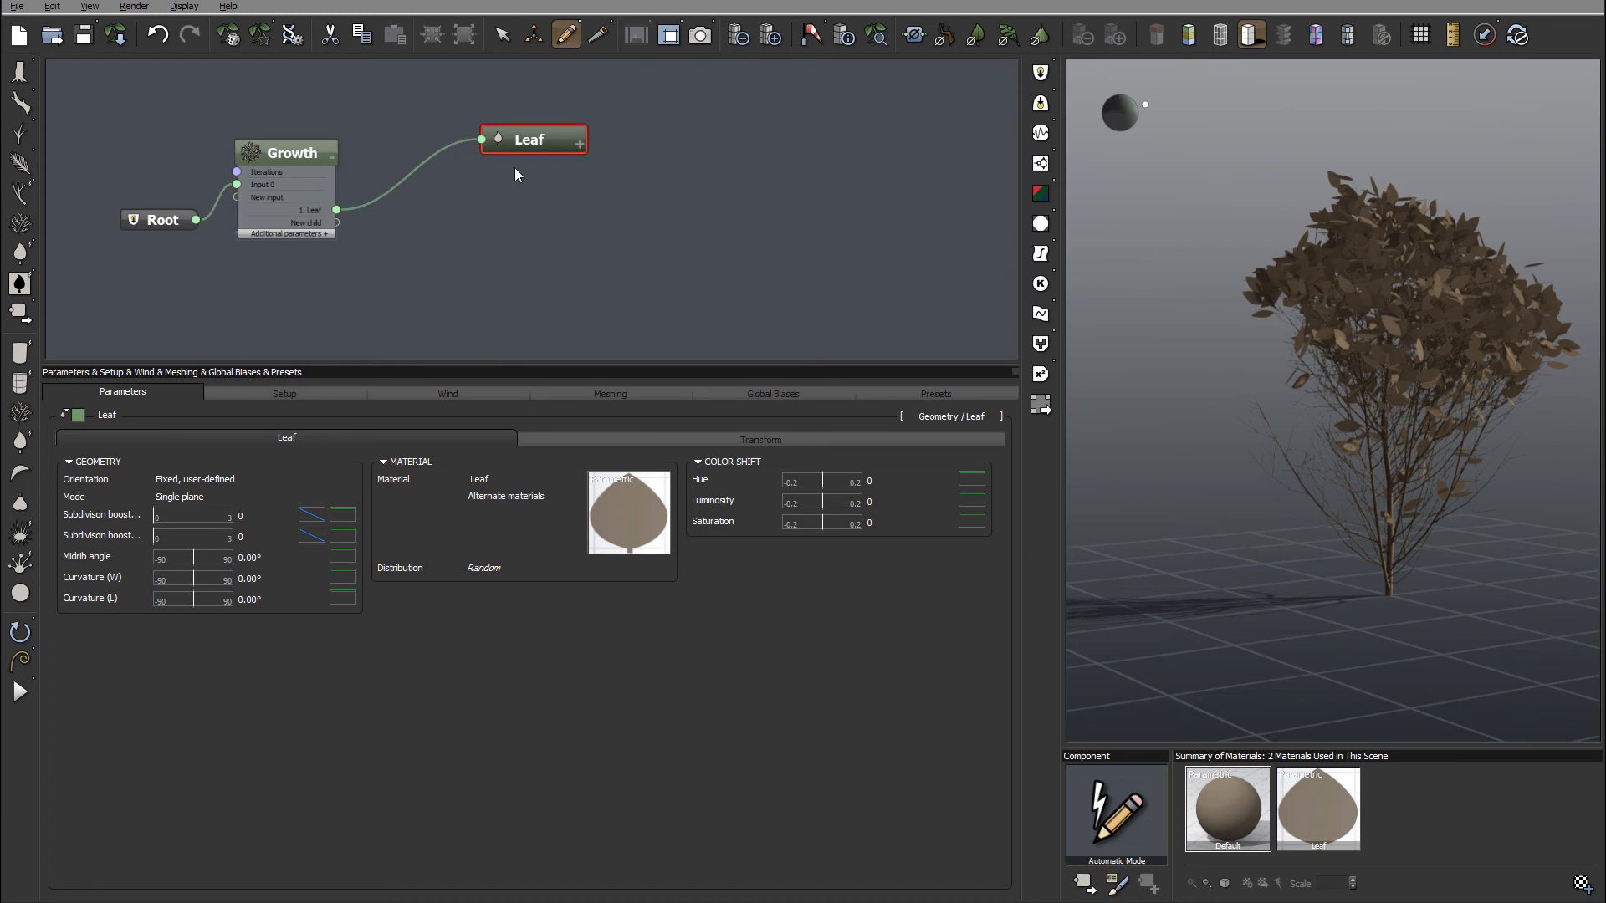
mouse_move(474, 253)
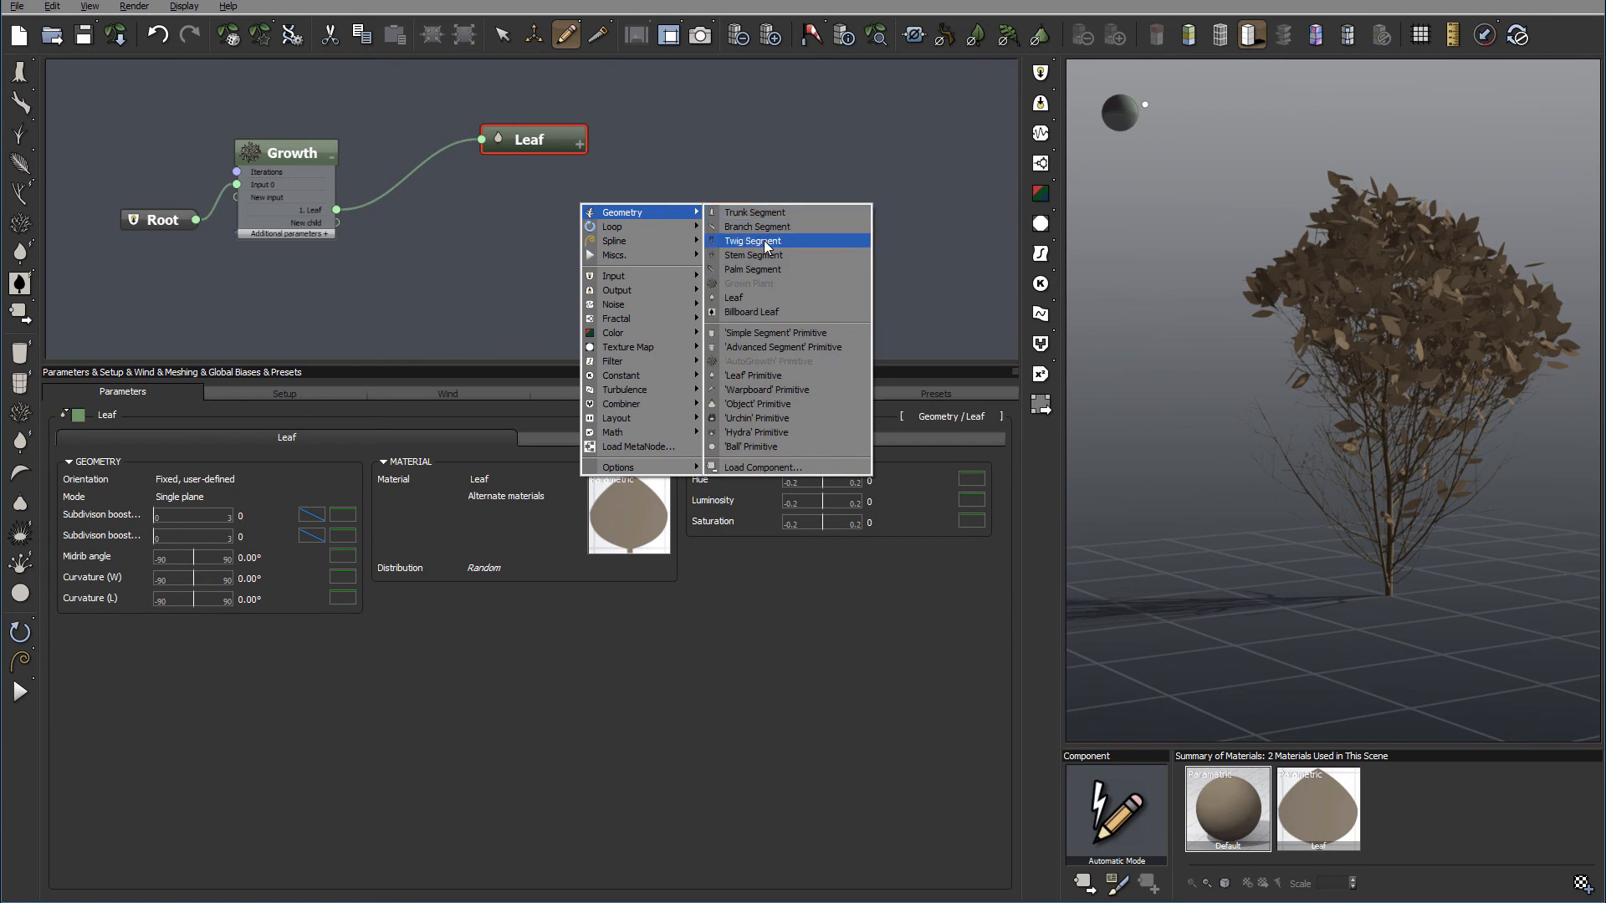
Add a second Leaf node and wire it as another child of the Growth node.
click(751, 375)
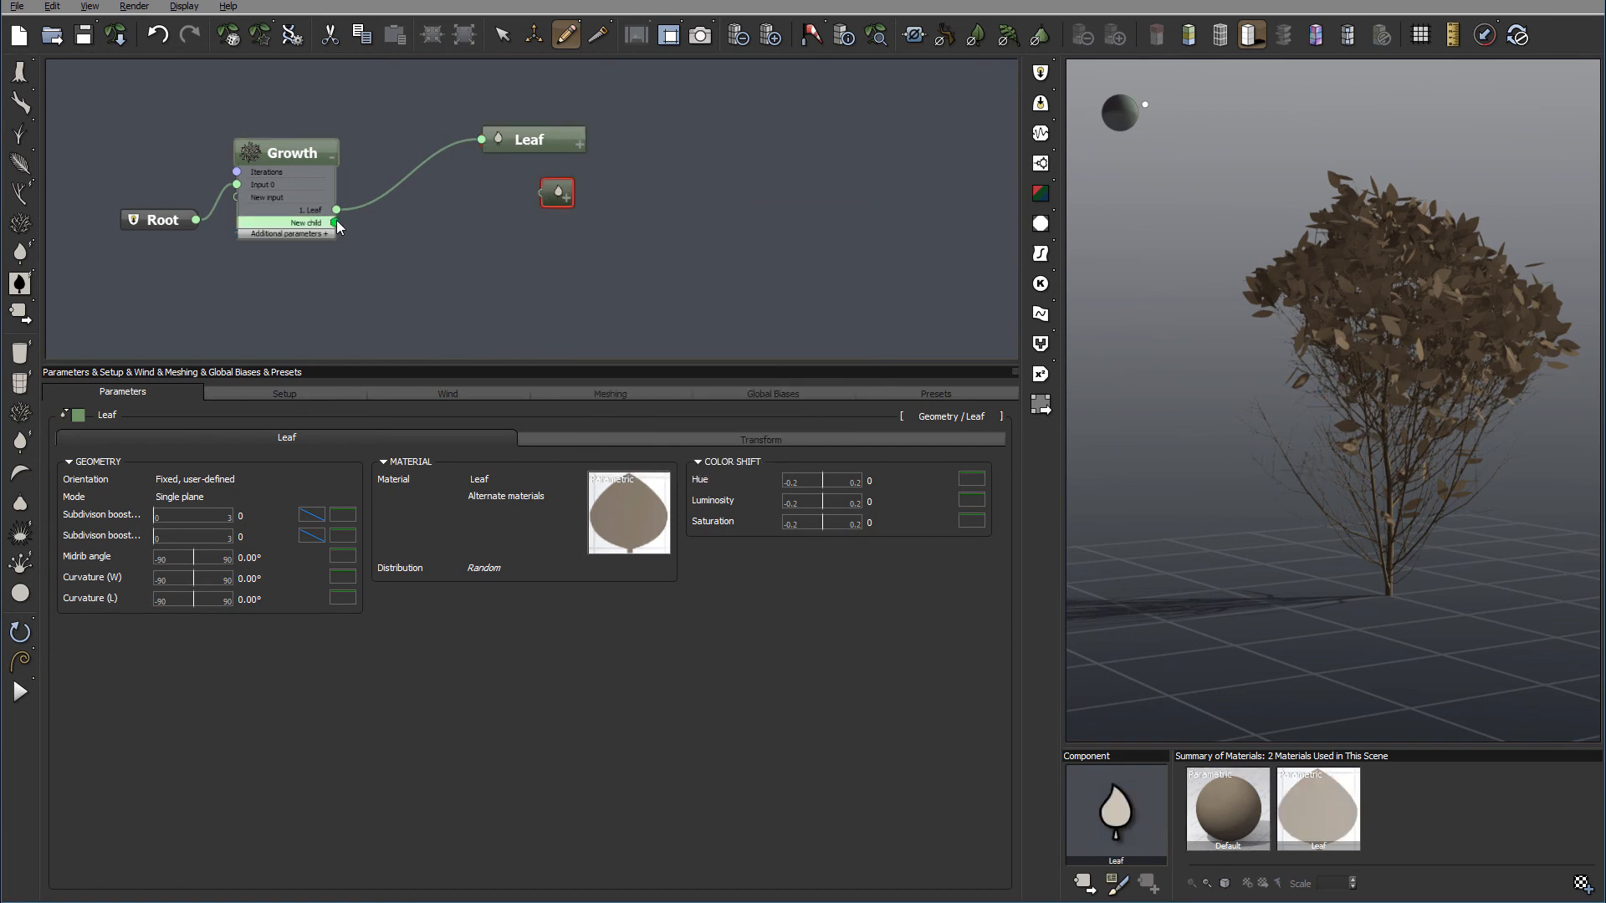
drag(336, 223, 556, 192)
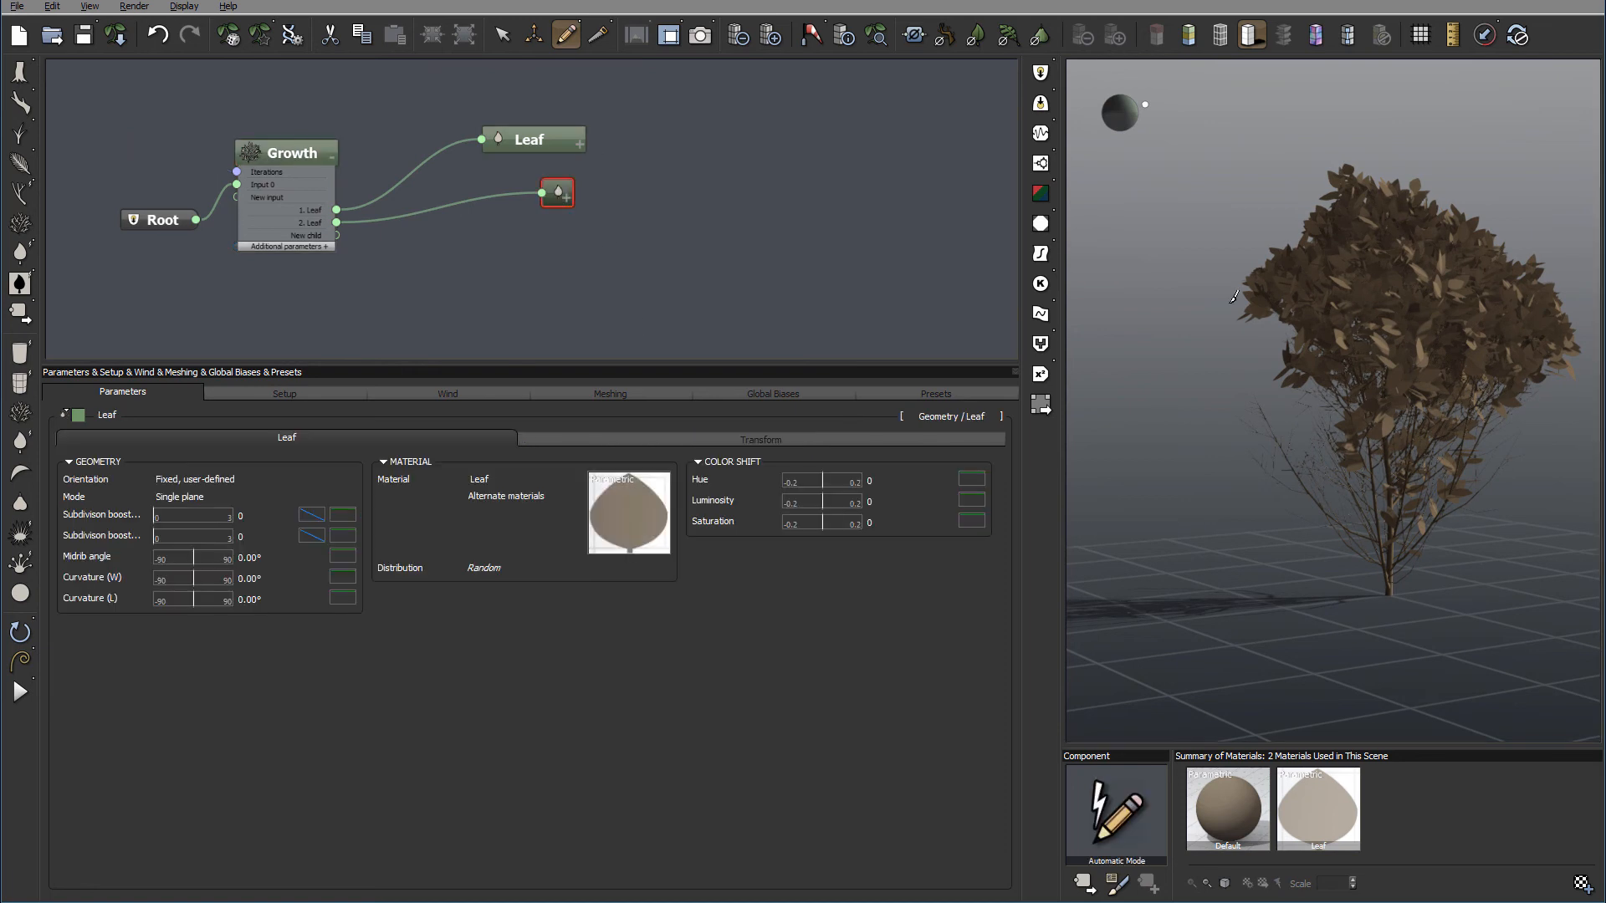
click(295, 153)
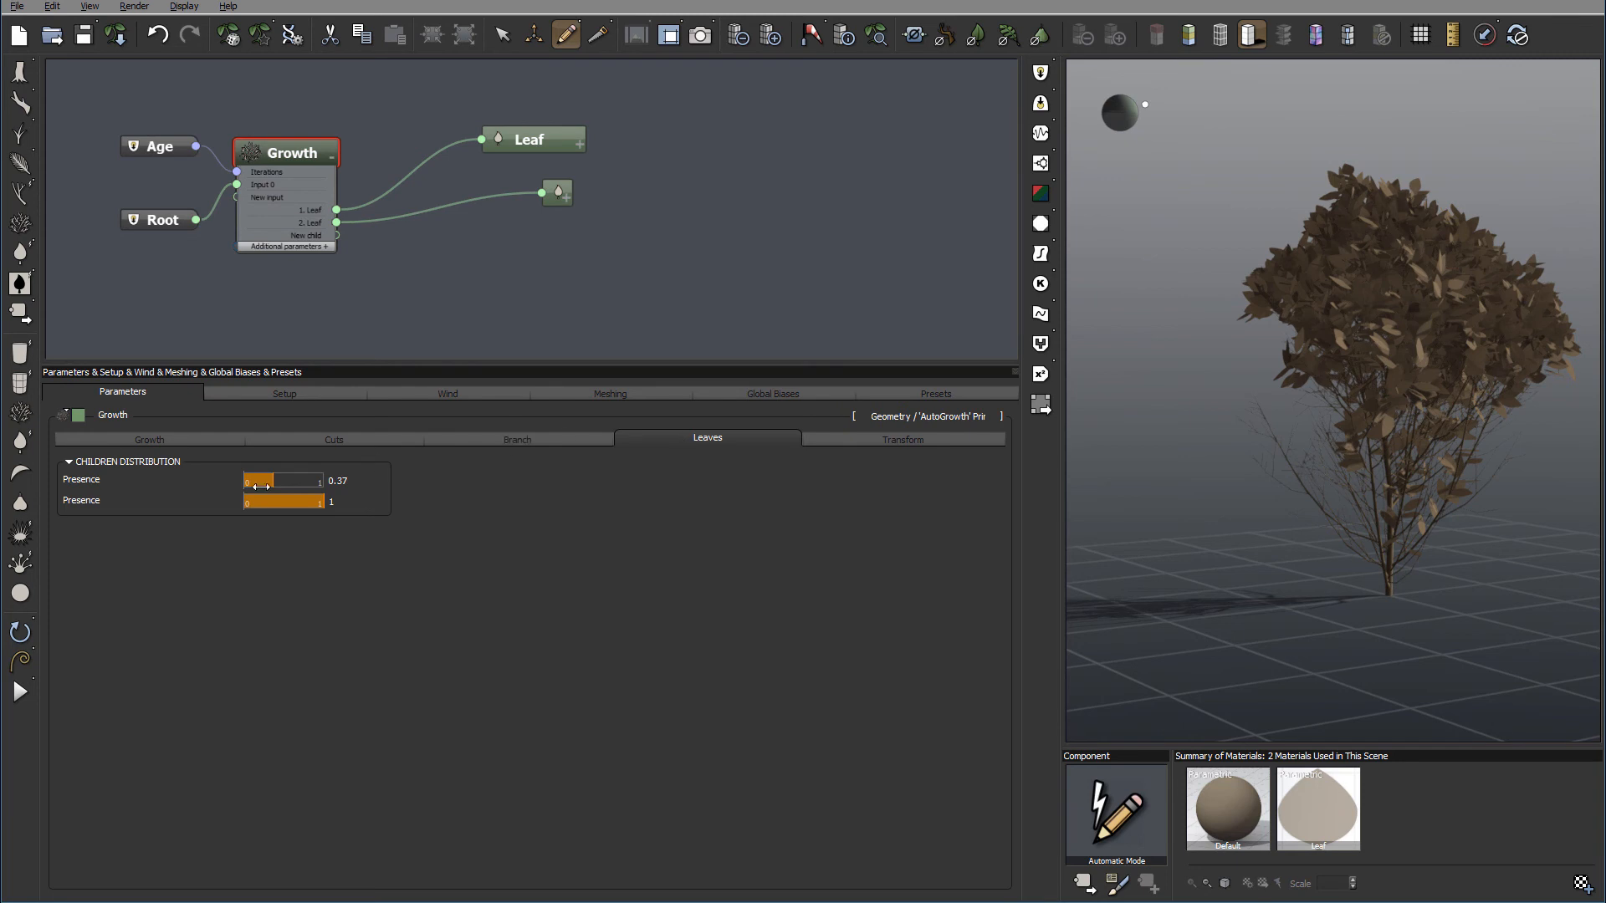
Set the first leaf presence to 0 and the second to 0.73.
drag(318, 500, 281, 500)
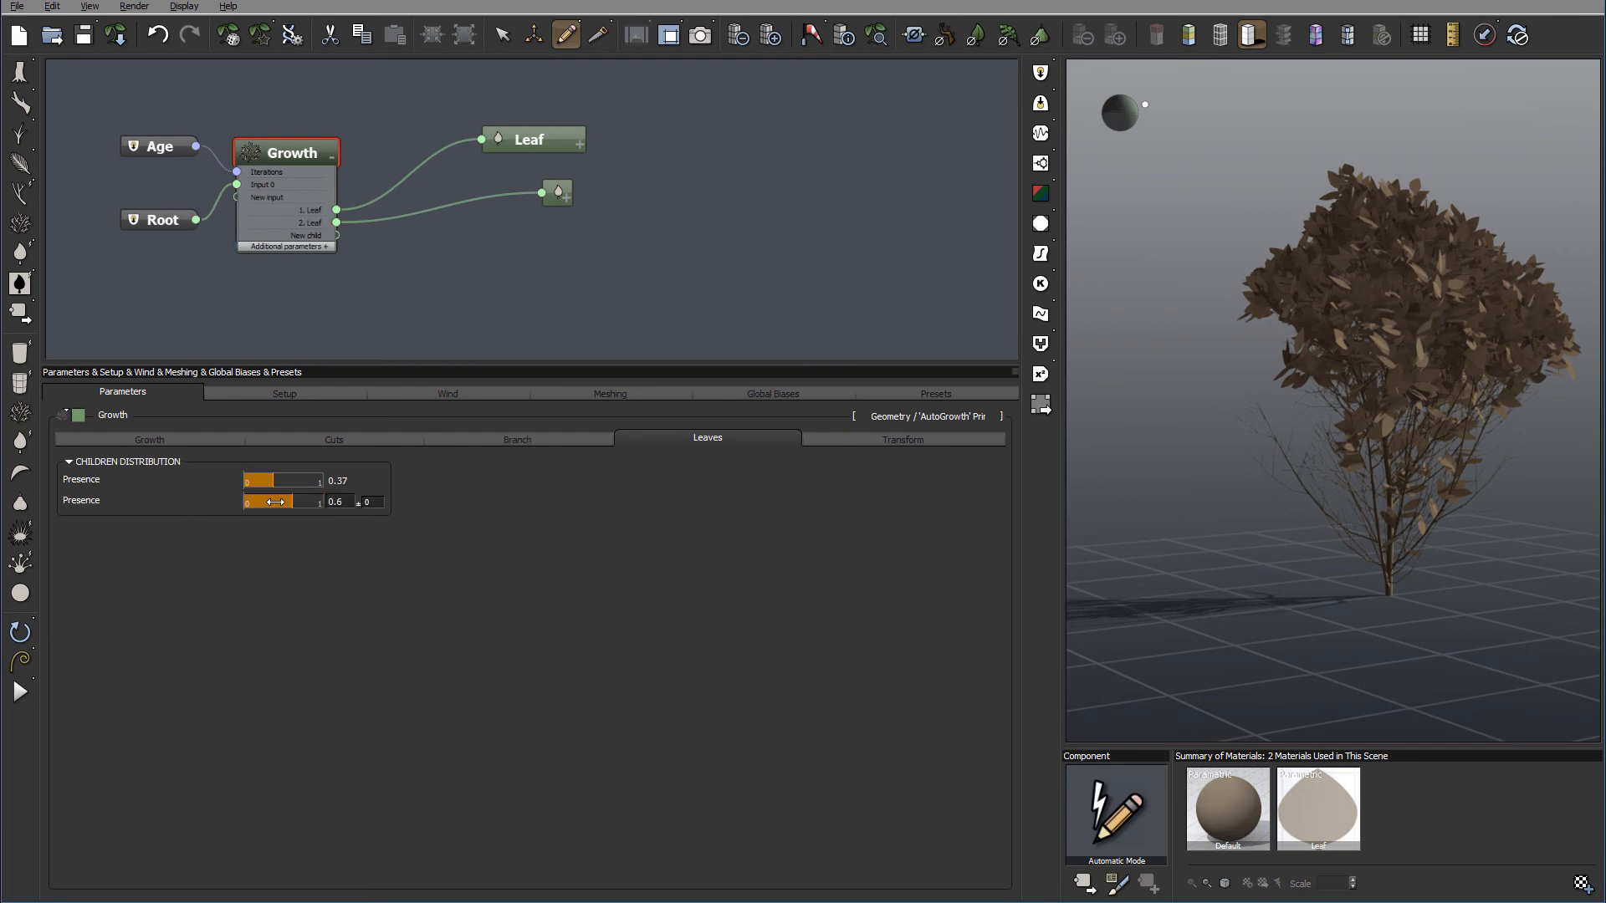
drag(308, 500, 276, 500)
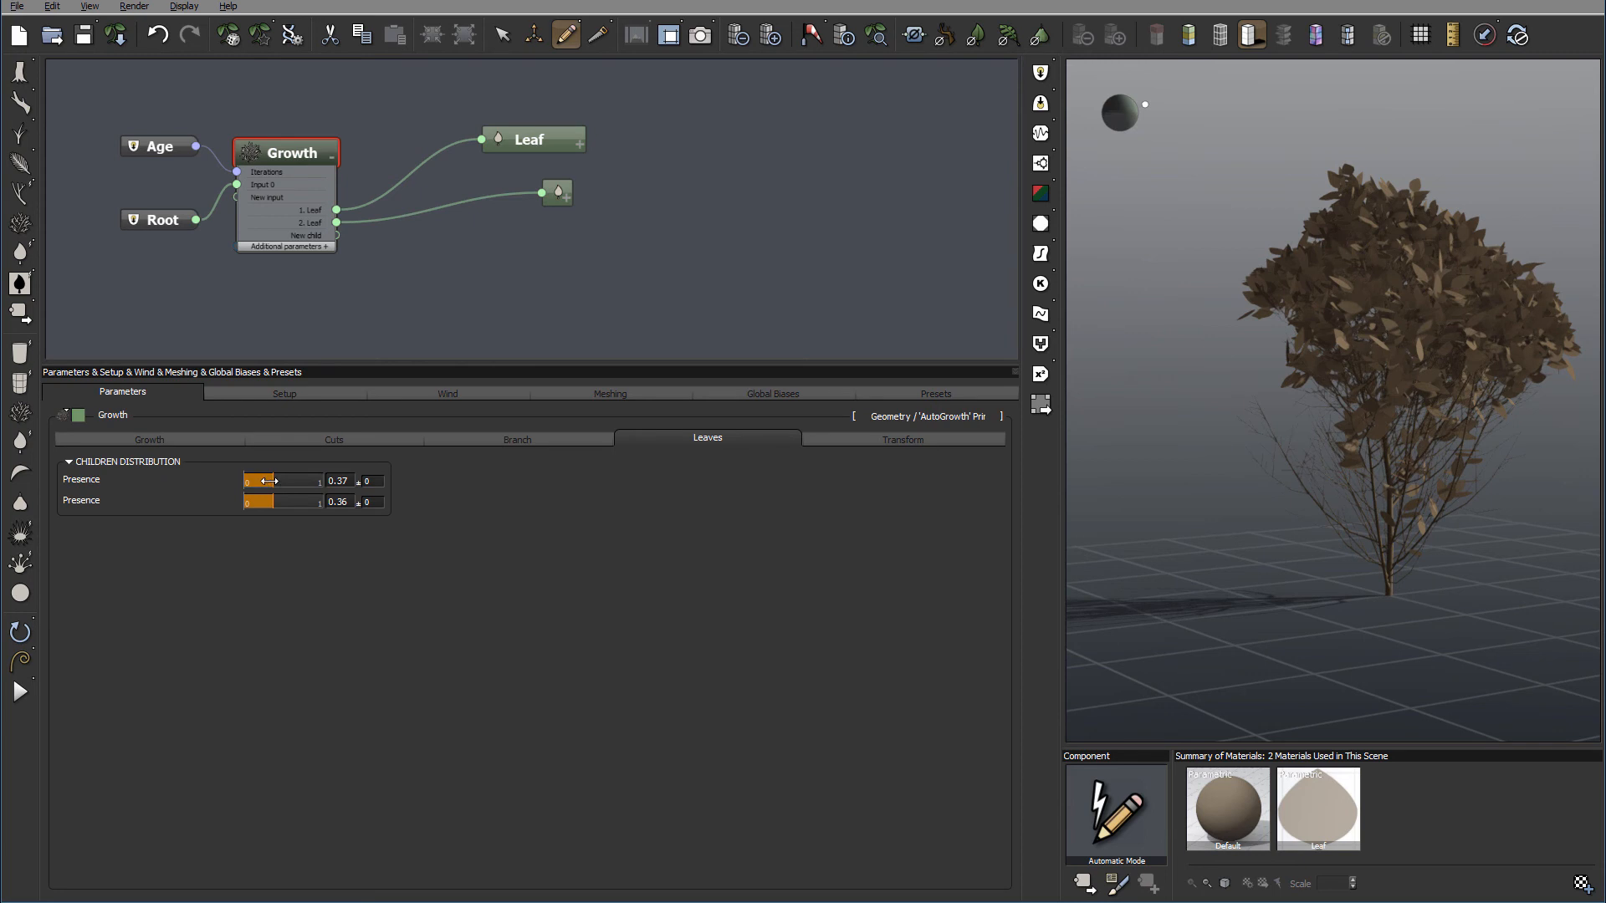
drag(257, 500, 312, 500)
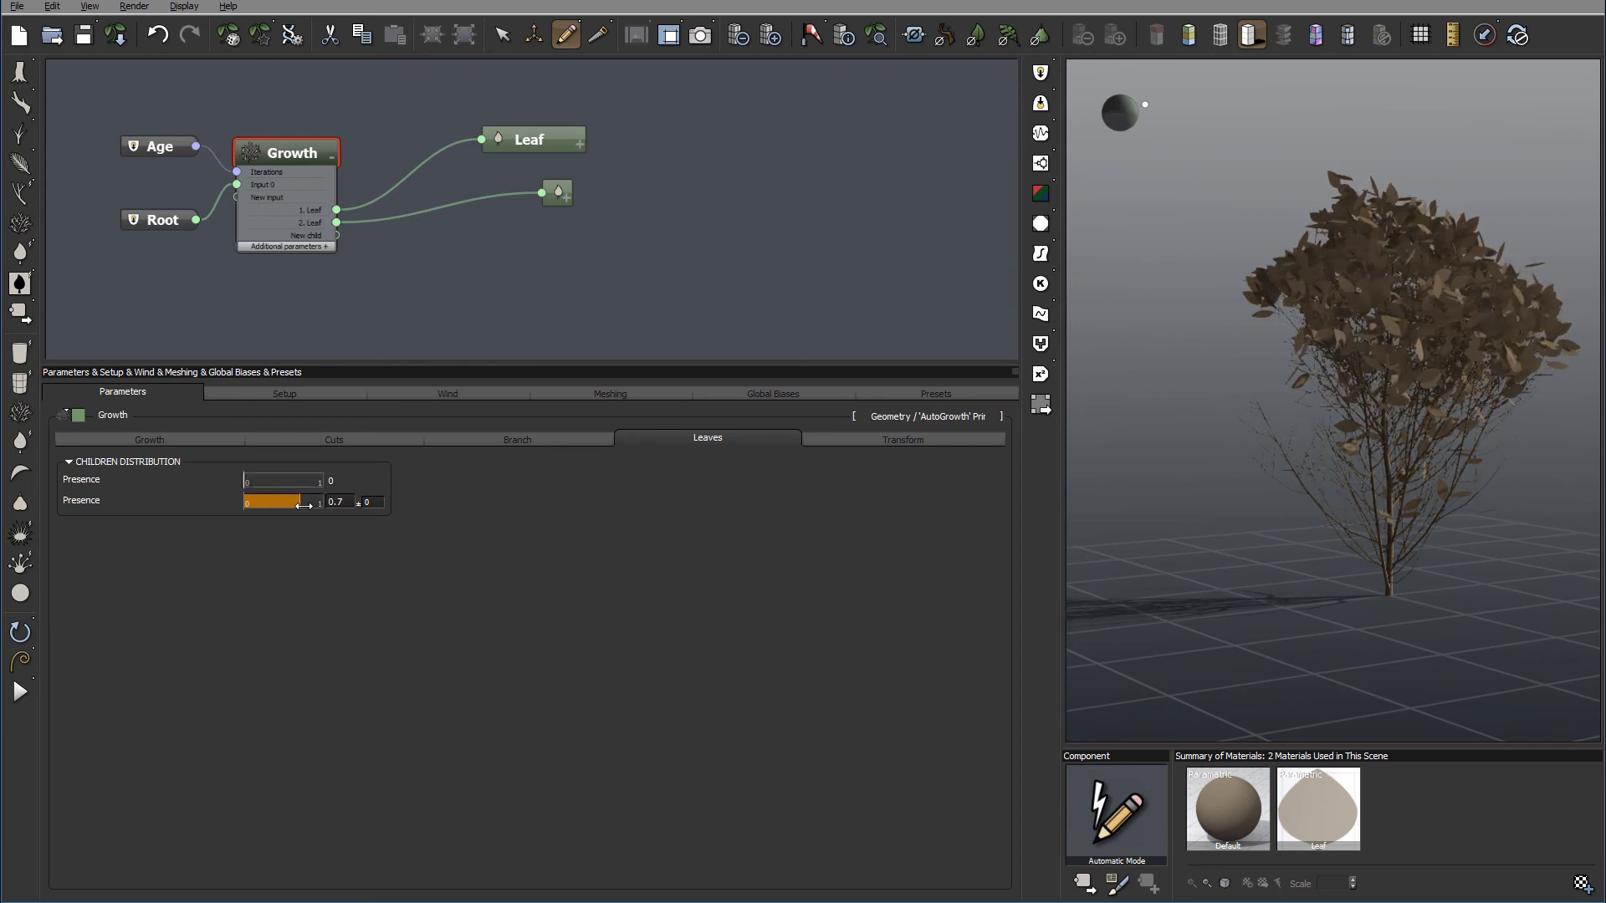
drag(271, 500, 305, 500)
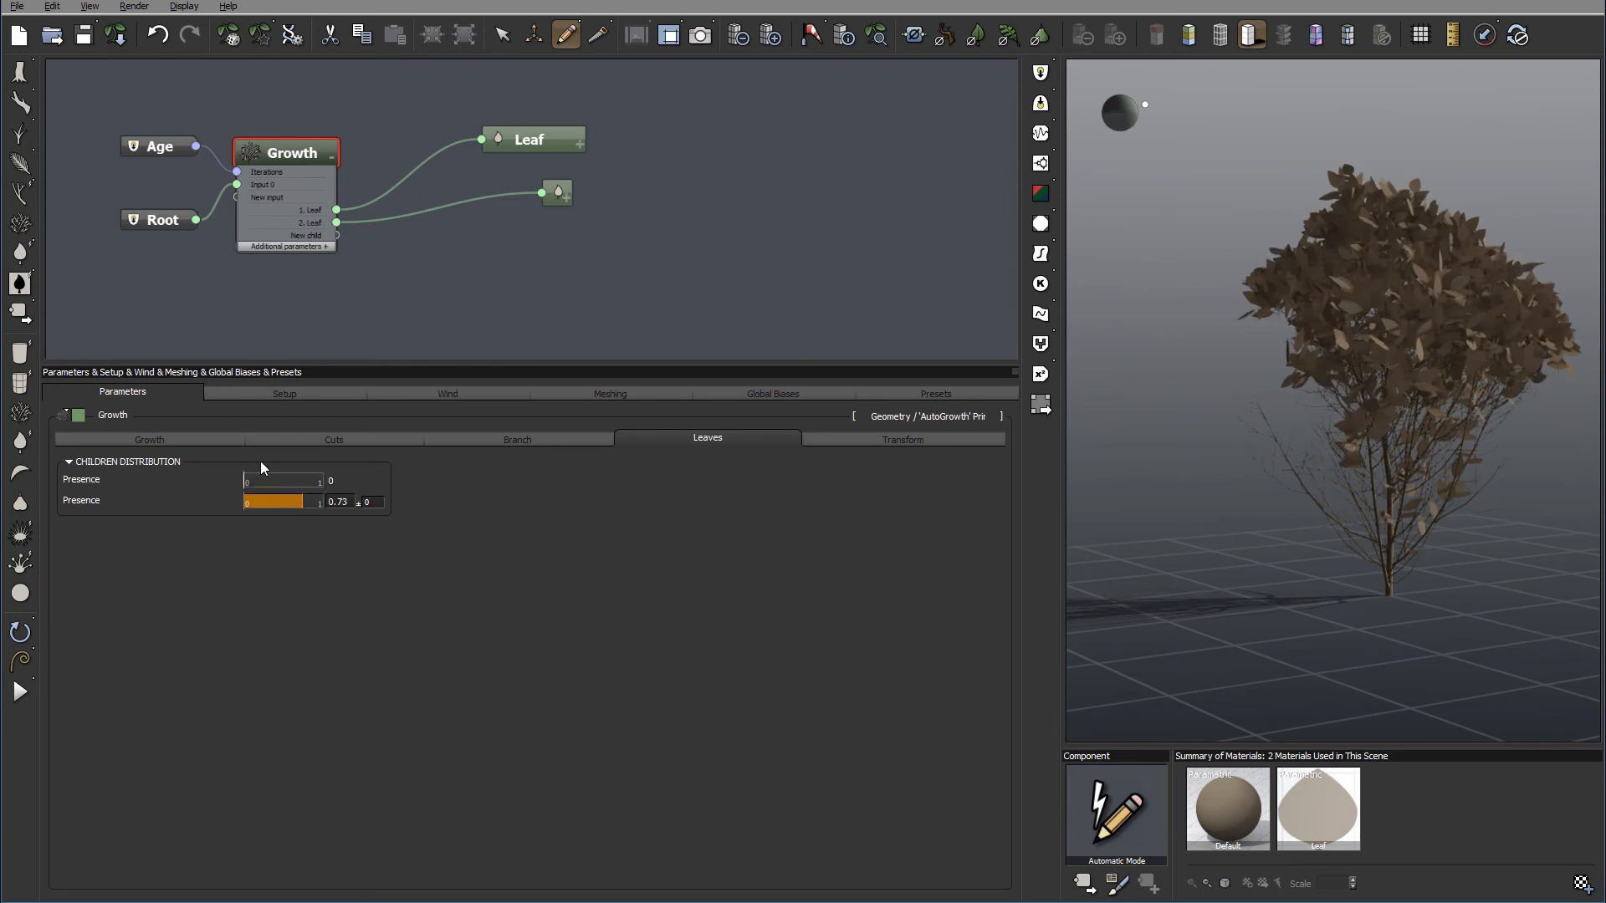
click(559, 192)
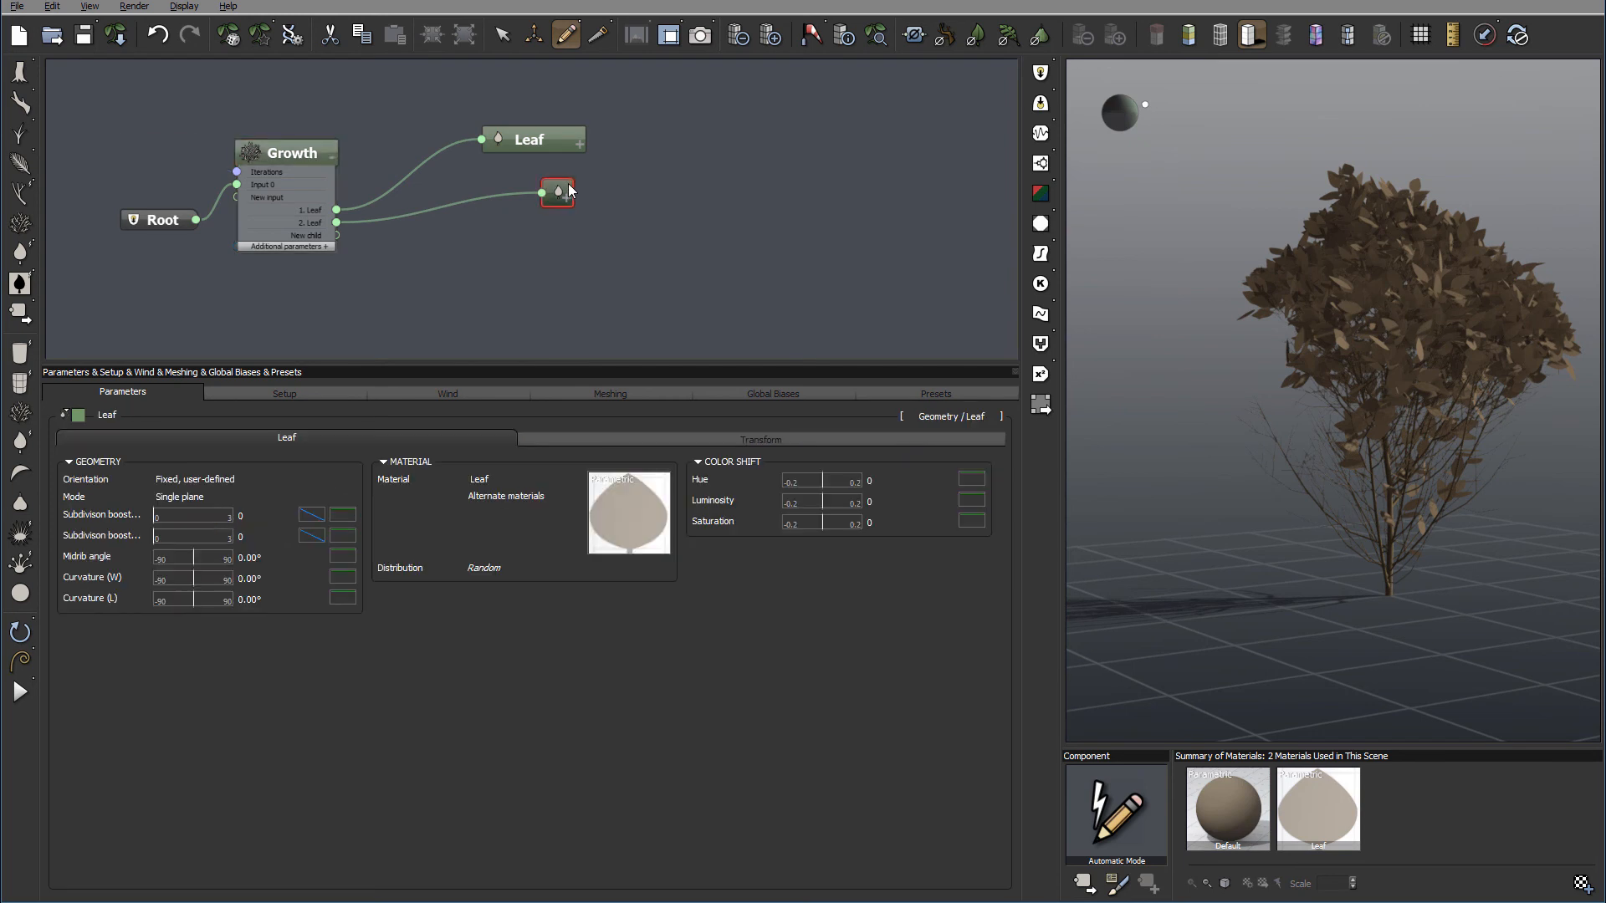
right_click(557, 191)
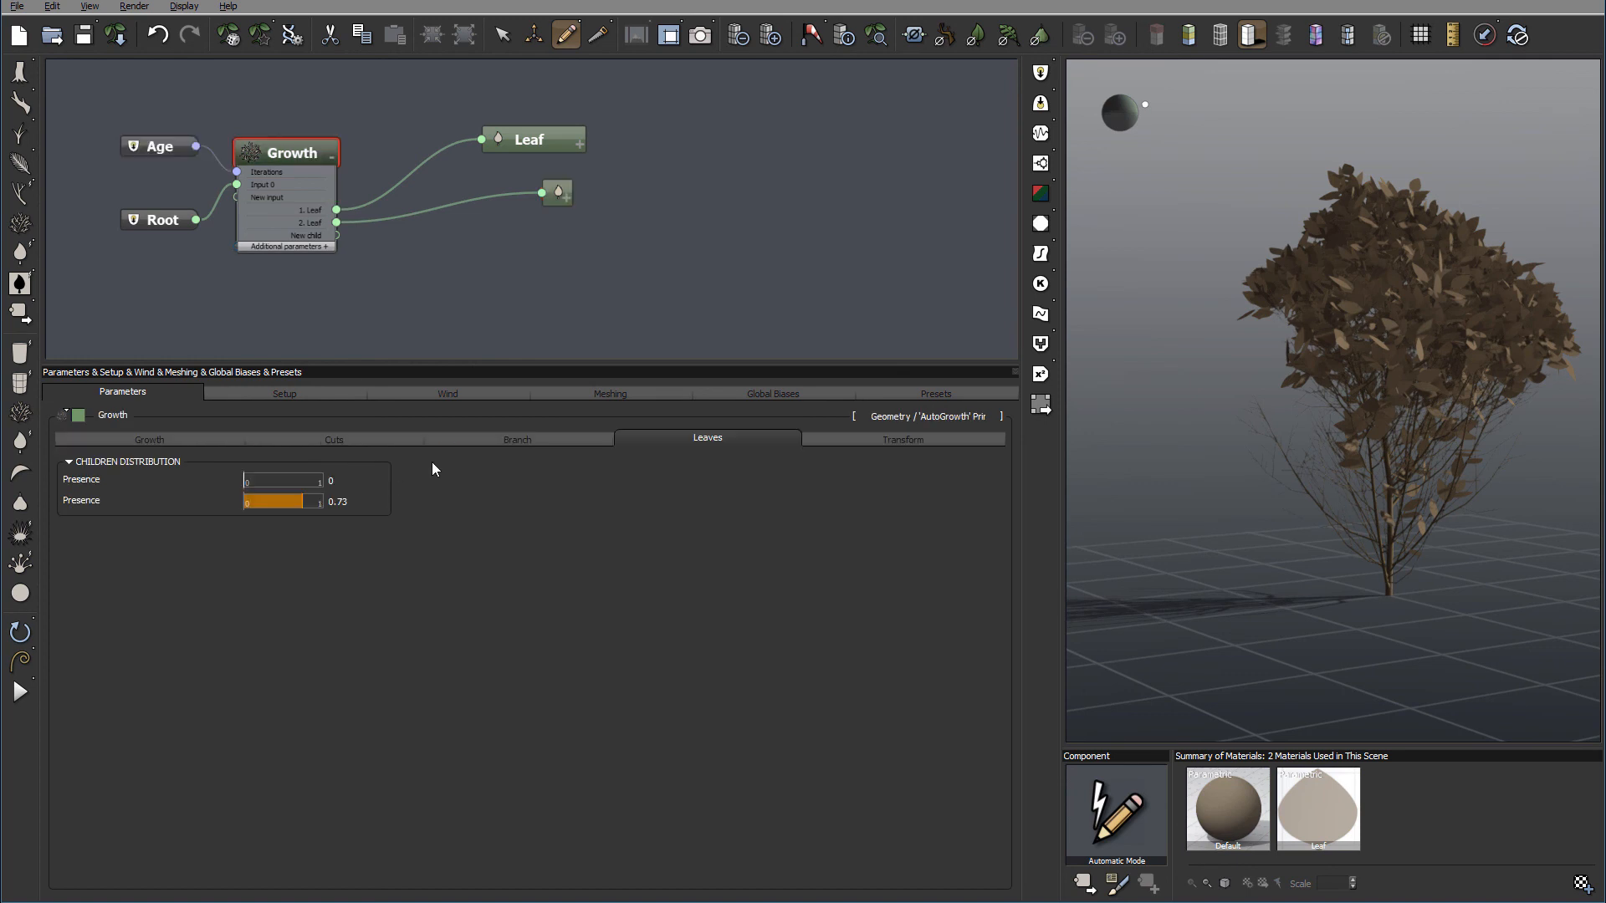
mouse_move(604, 211)
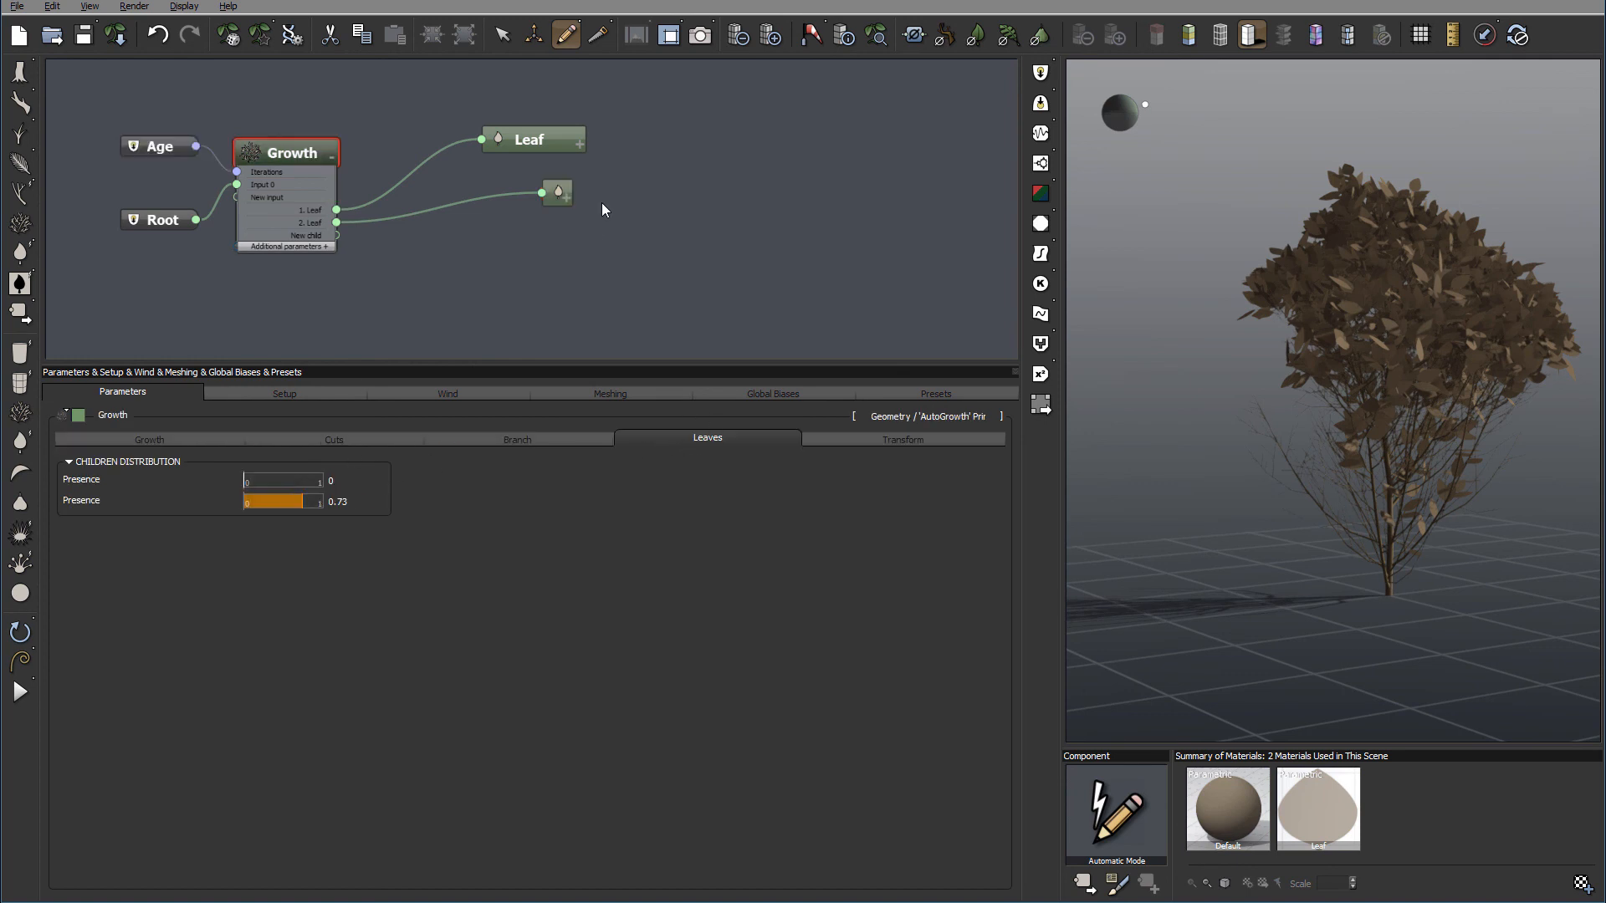
Rebalance the leaf presences to 0.34 and 0.51 and show the transform settings.
drag(246, 481, 298, 480)
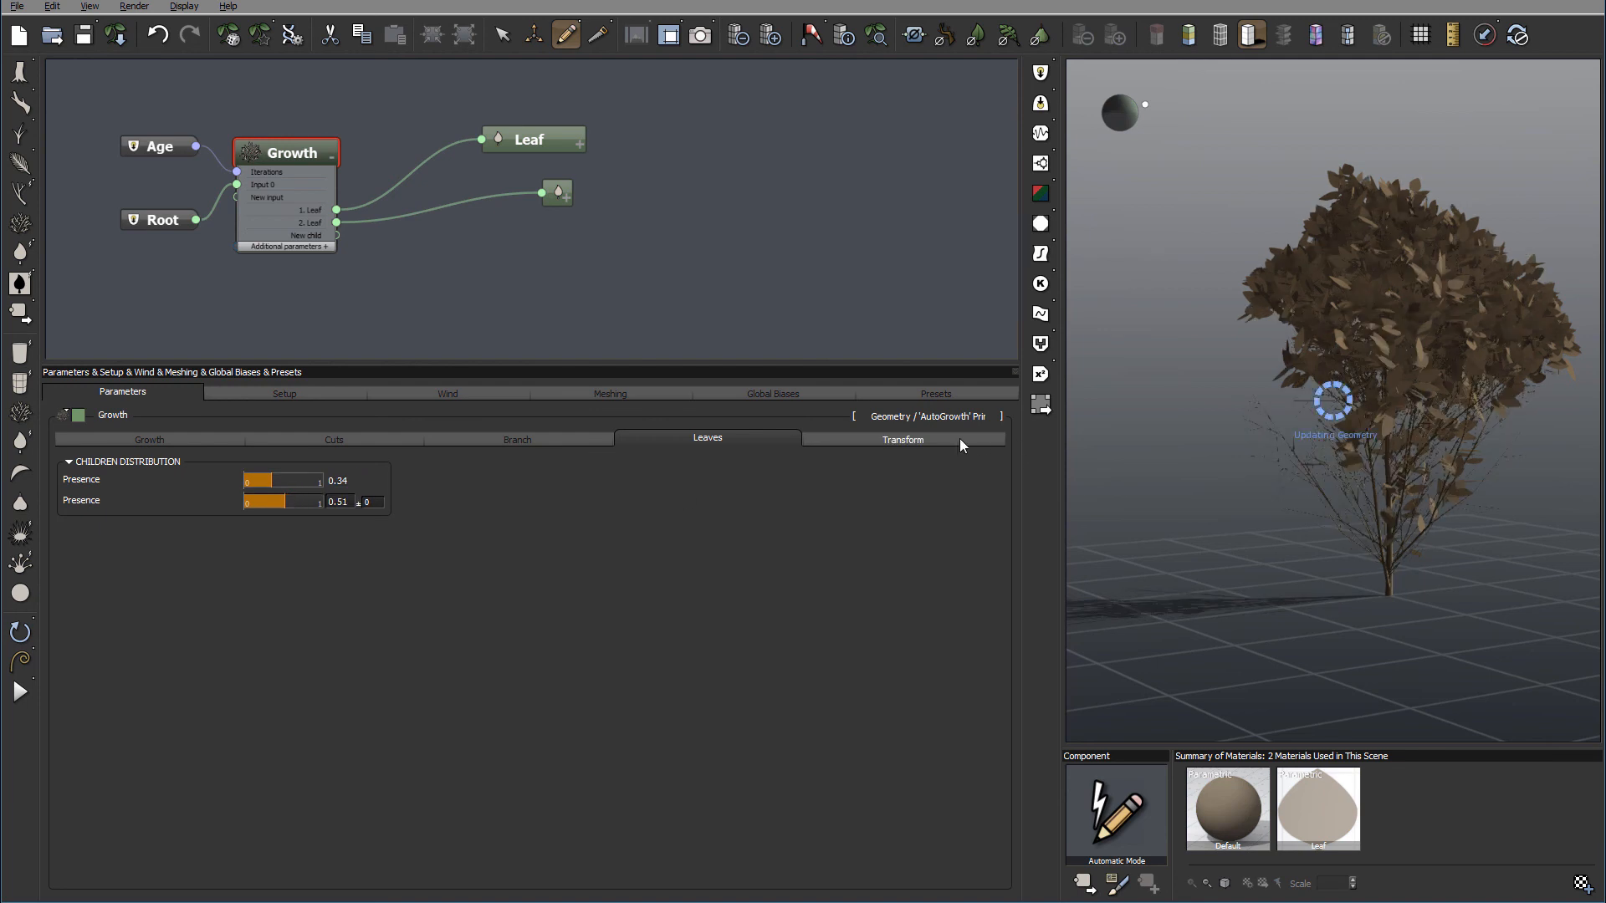
click(902, 439)
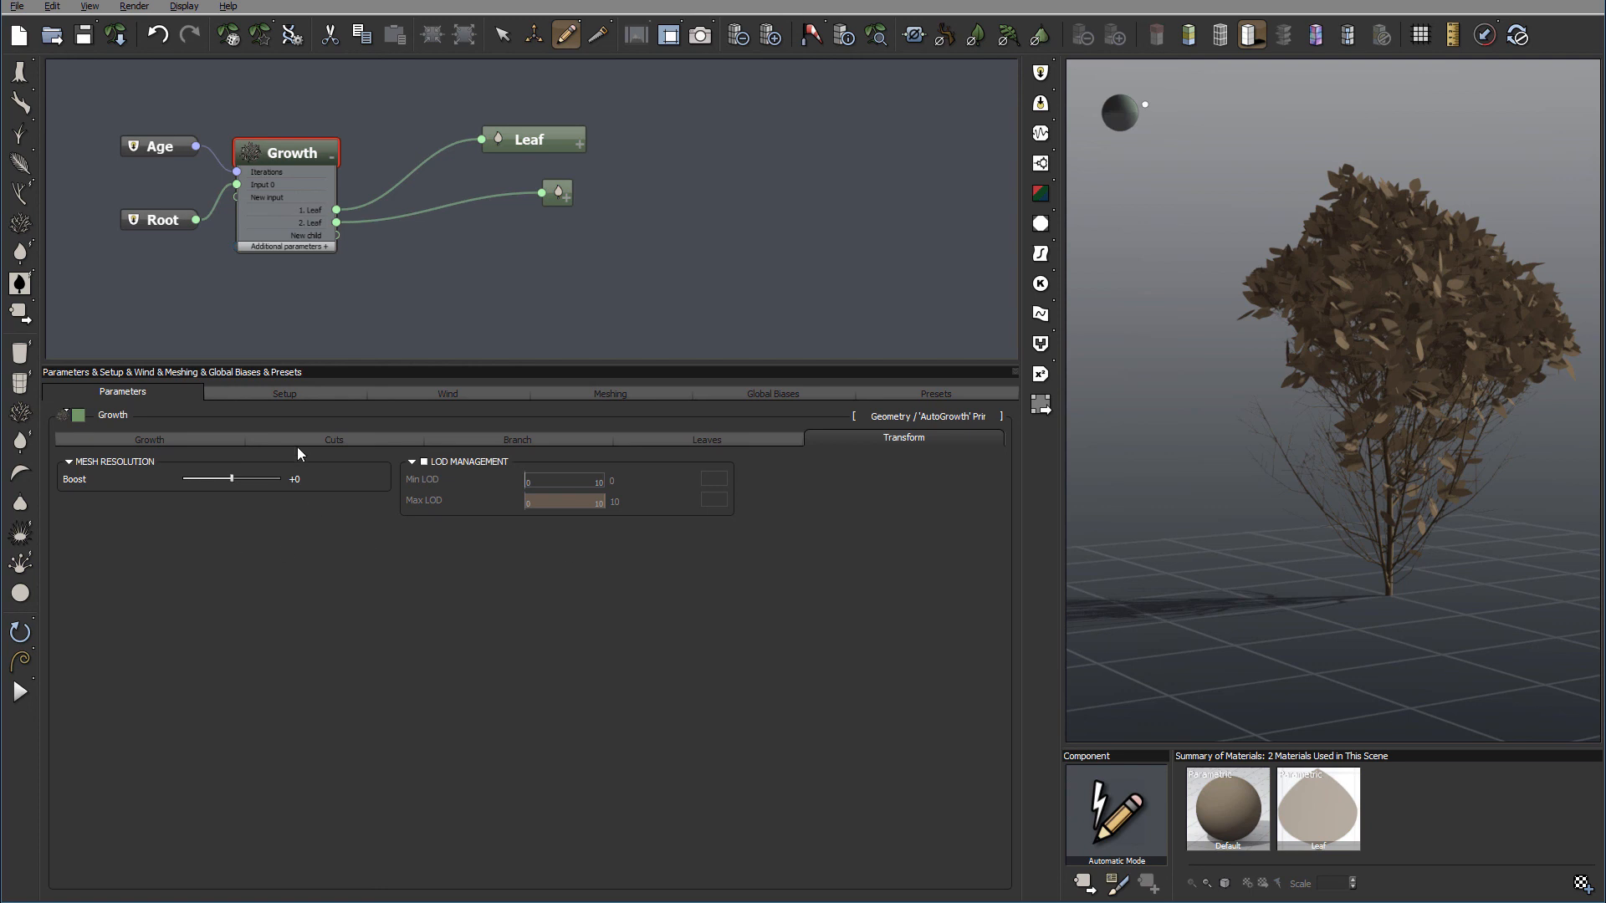
mouse_move(503, 491)
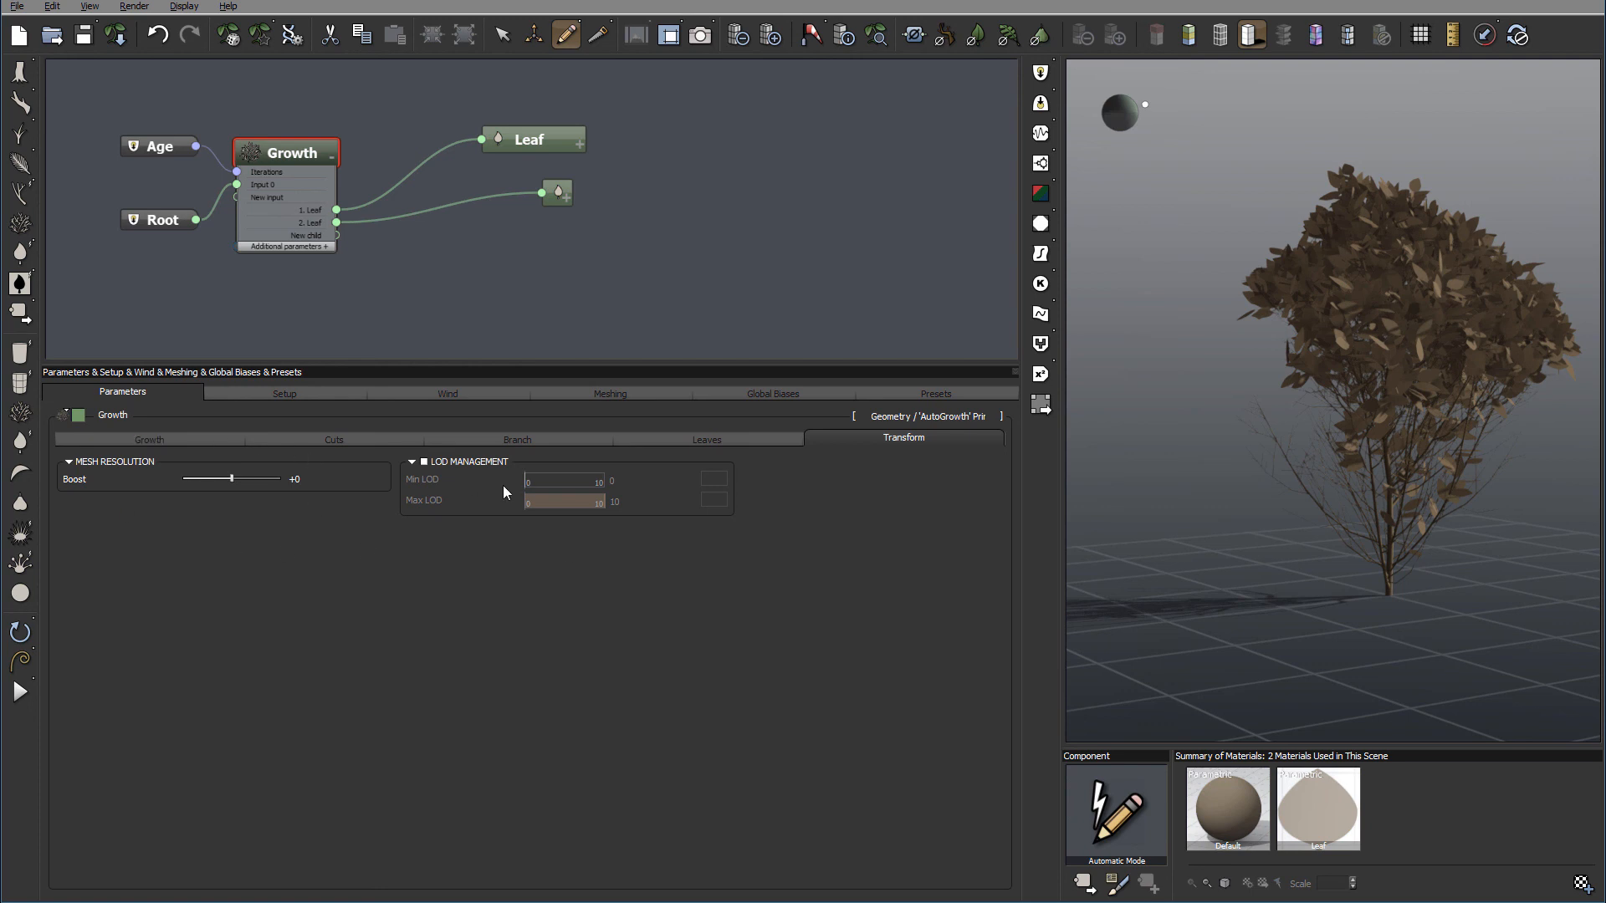